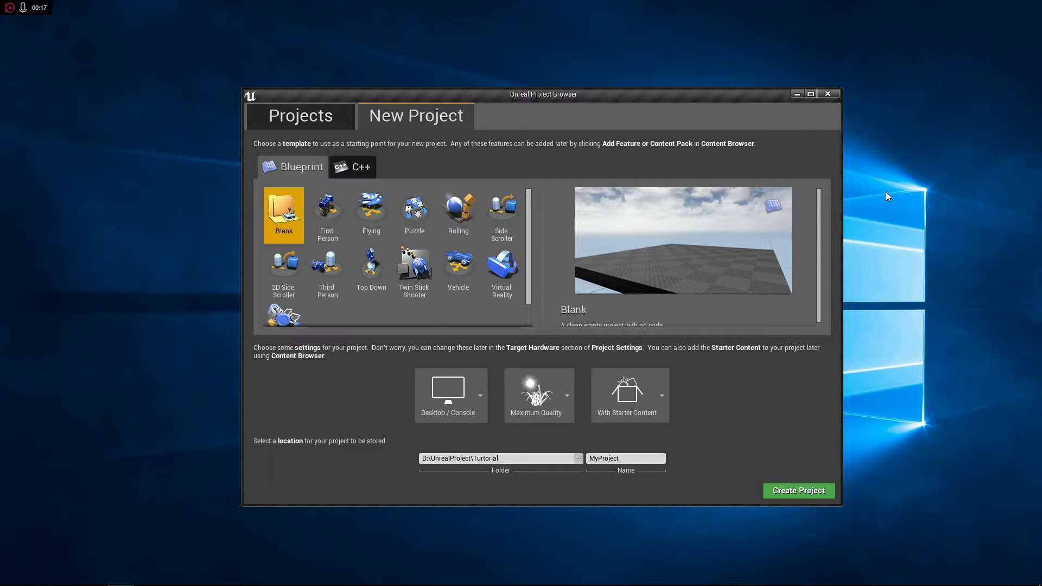
pyautogui.moveTo(371, 266)
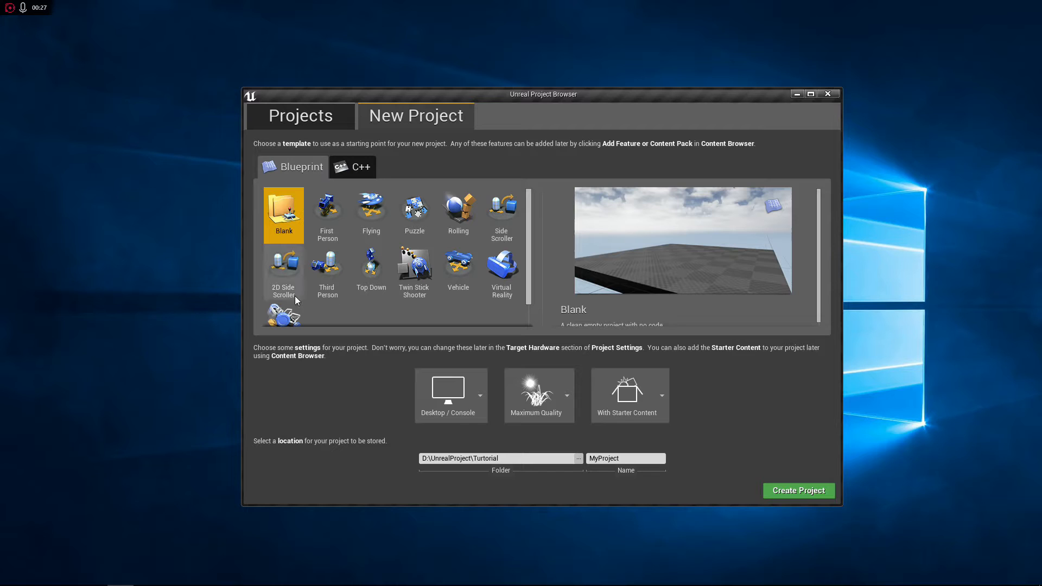
# - Create a Third Person template project named DesignInEngine
pyautogui.click(327, 271)
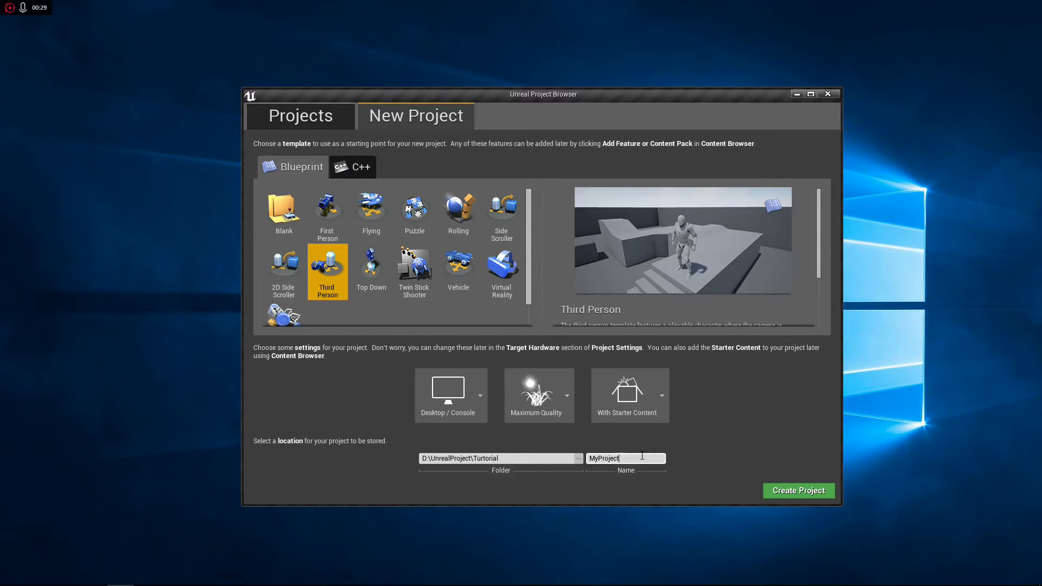
pyautogui.write('D')
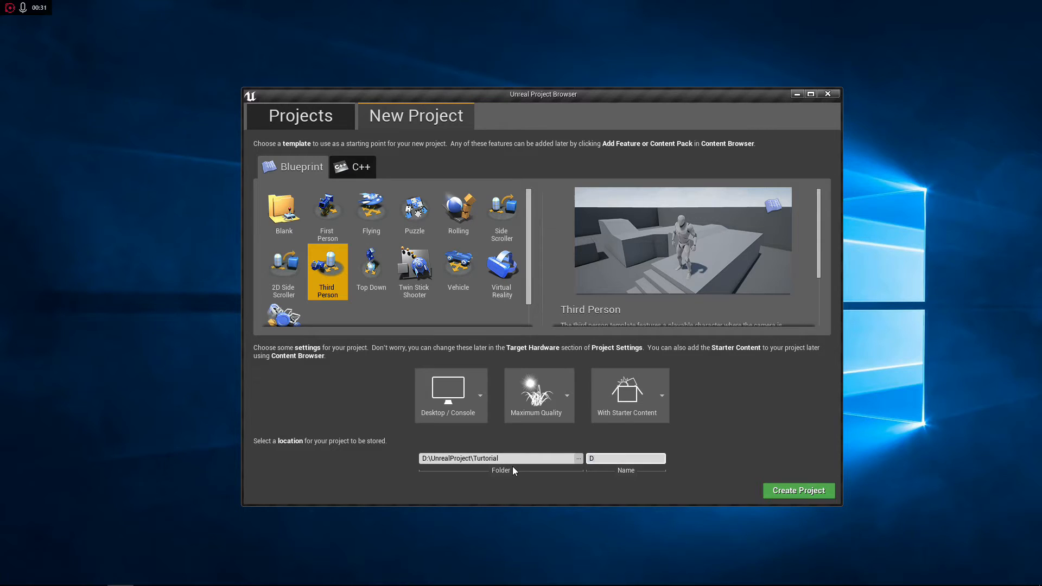
pyautogui.write('esign')
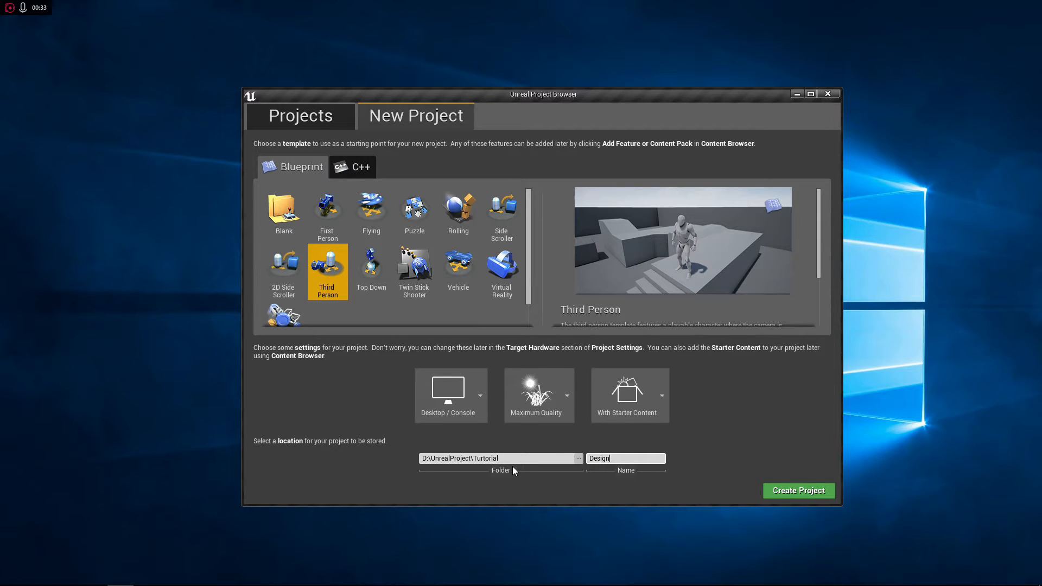
pyautogui.write('InEngine')
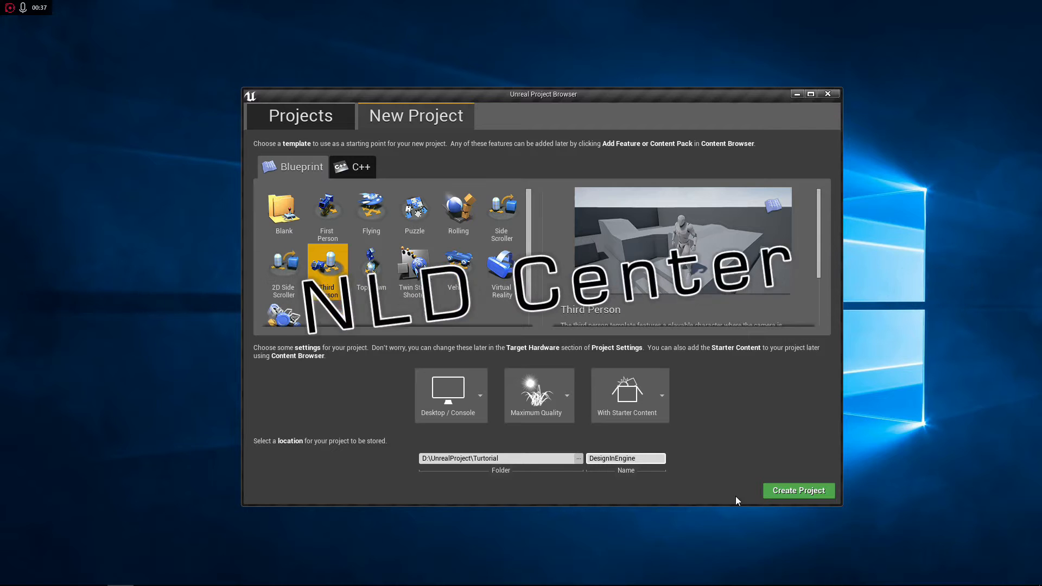
pyautogui.click(798, 490)
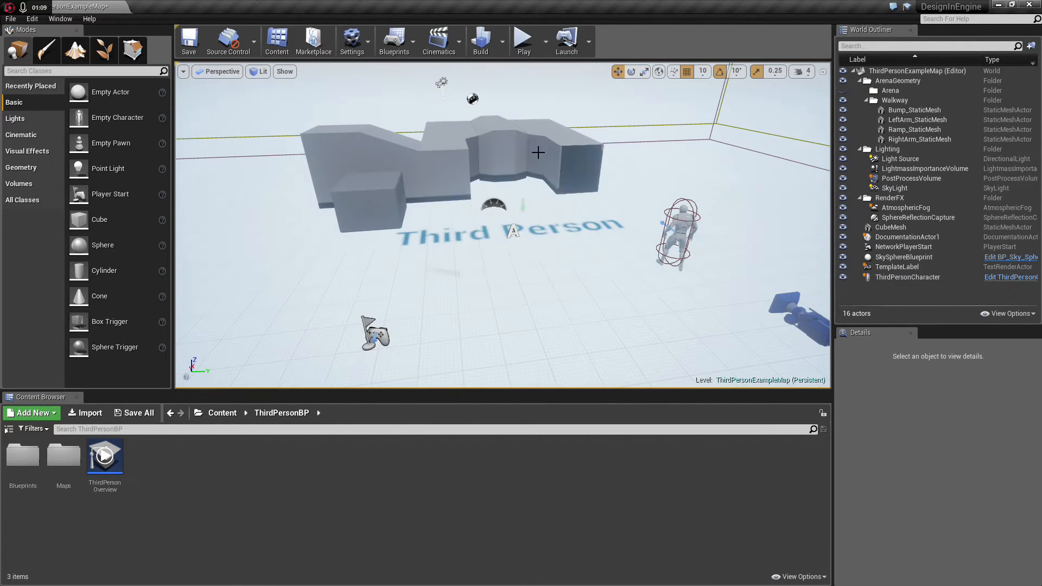
# - Select the example ArenaGeometry actors in the World Outliner and delete them
pyautogui.click(902, 227)
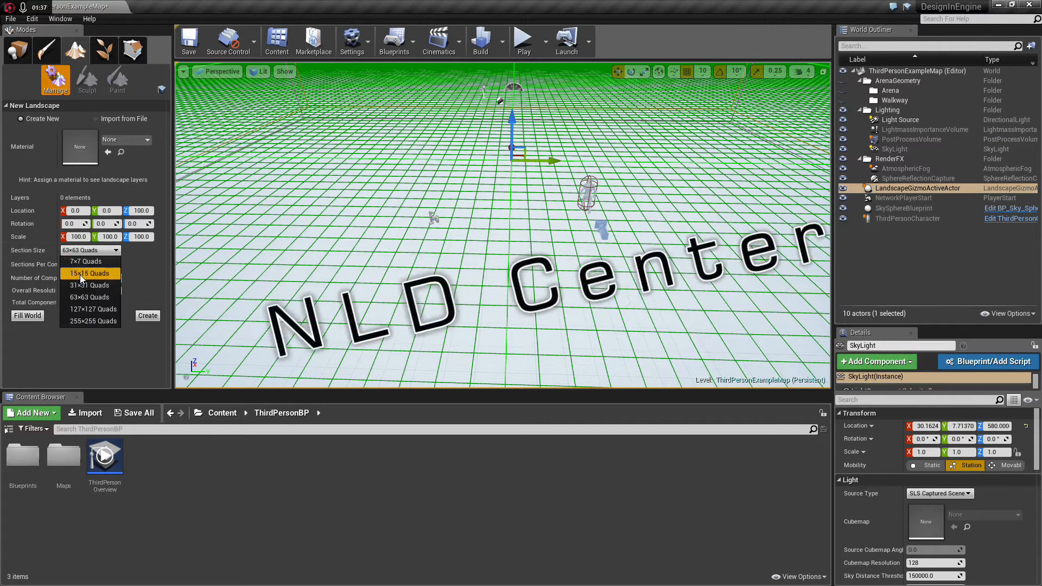
# - Create a 255x255-quad landscape using the M_Ground_Grass starter material
pyautogui.click(92, 320)
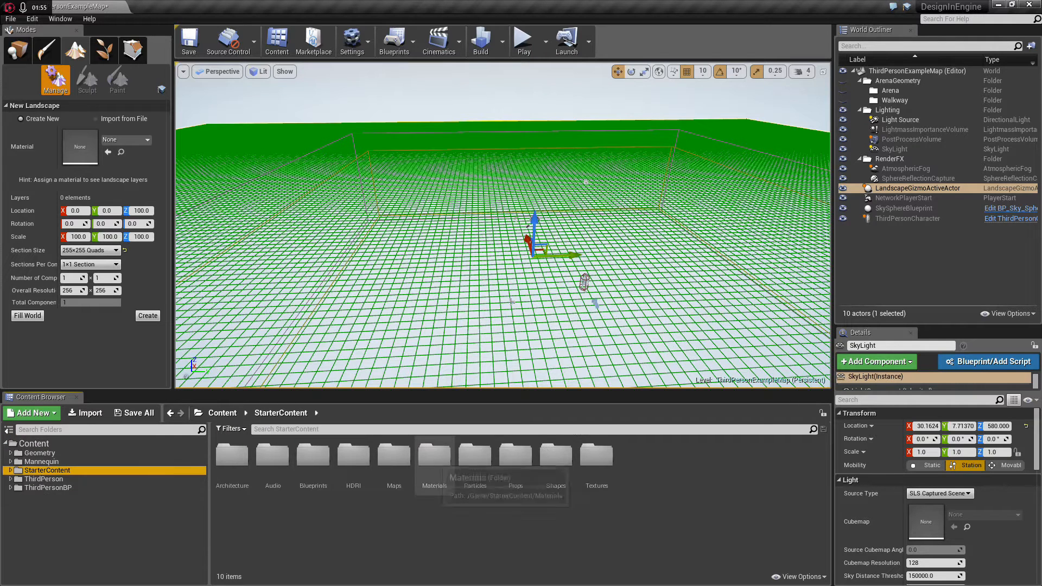
pyautogui.doubleClick(433, 455)
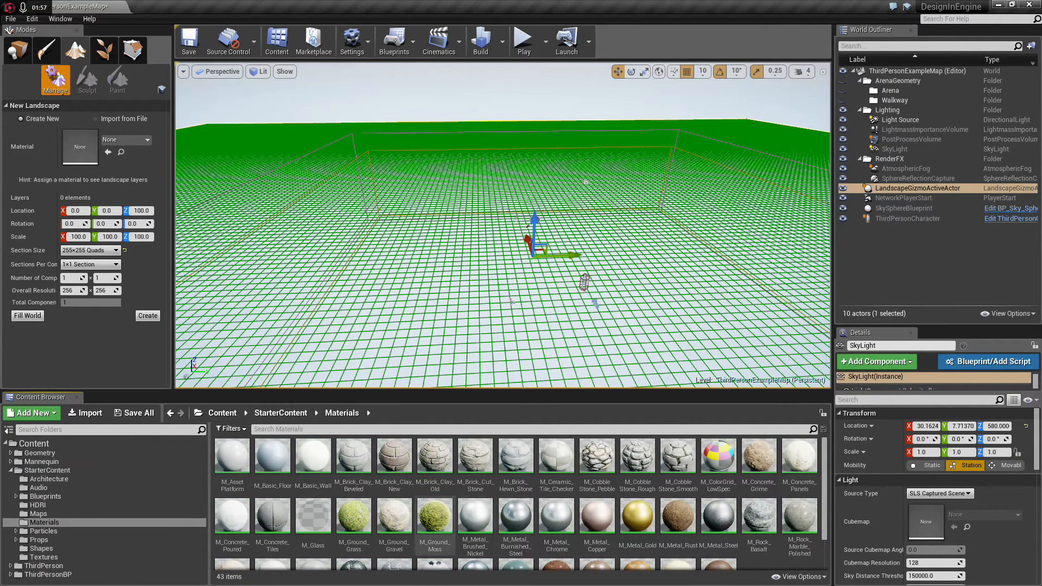
pyautogui.click(353, 514)
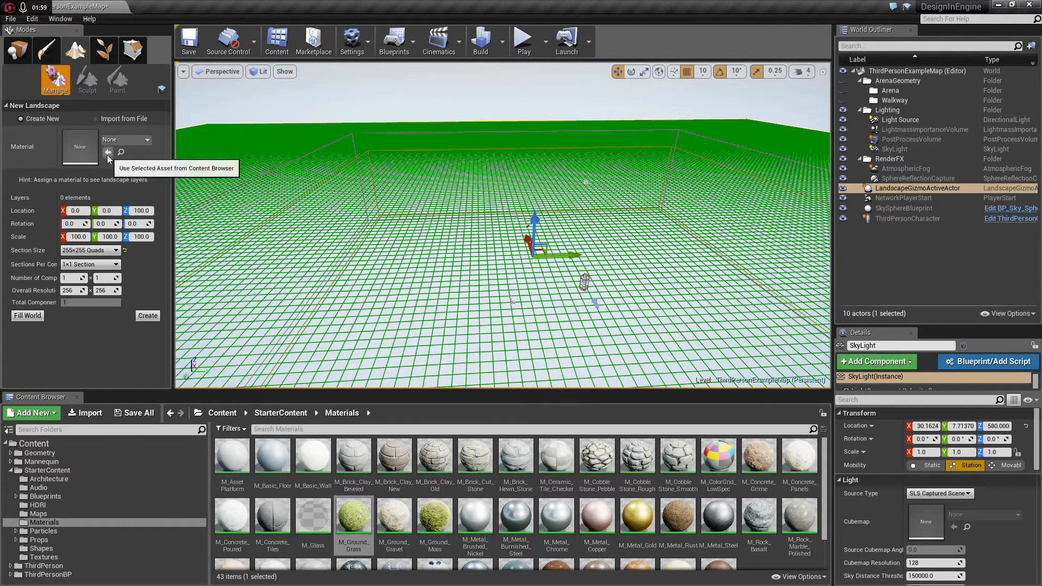
pyautogui.click(86, 78)
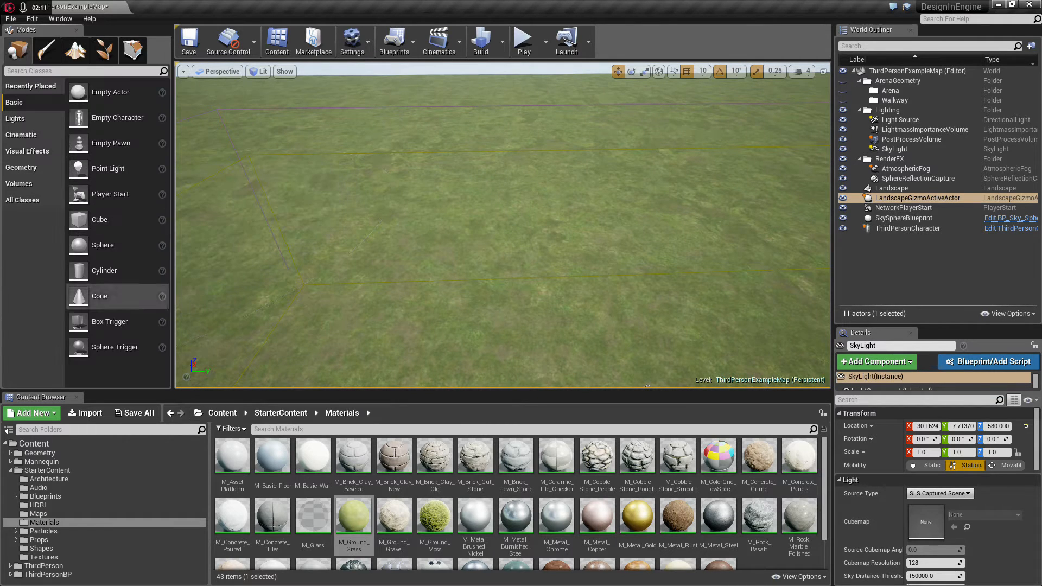
# - Add a 400 by 800 by 1 Box brush with M_Rock_Basalt onto the landscape
pyautogui.click(21, 167)
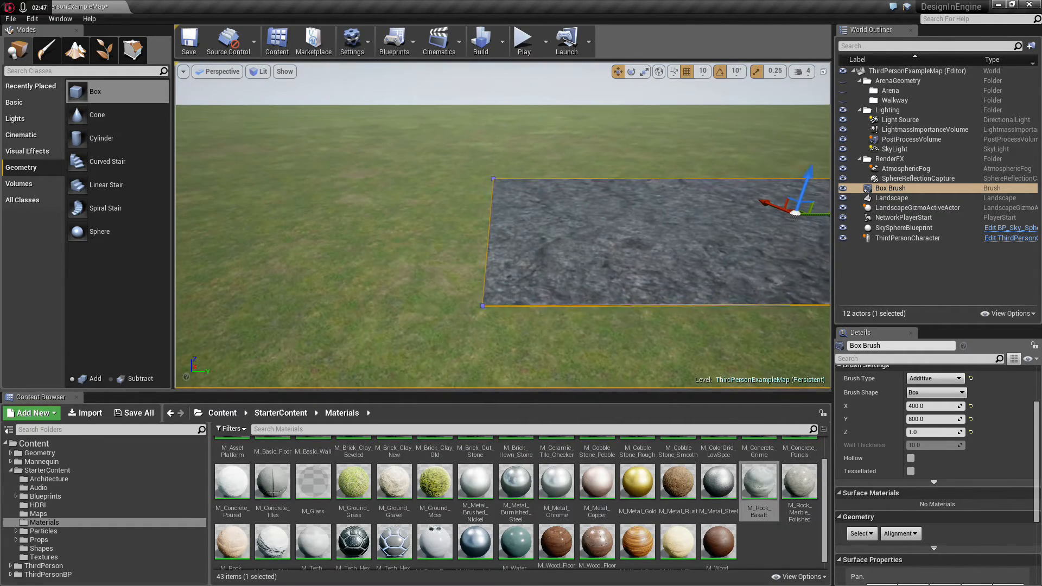
pyautogui.moveTo(101, 138)
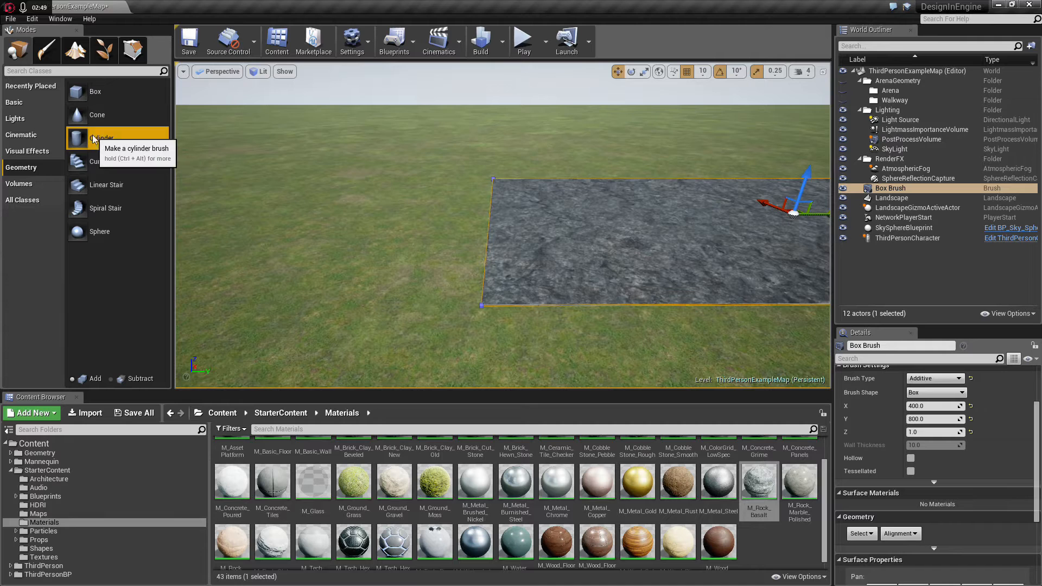
# - Add a Cylinder brush rotated 90° with Z 400 and radius 10 along the slab edge
pyautogui.click(101, 138)
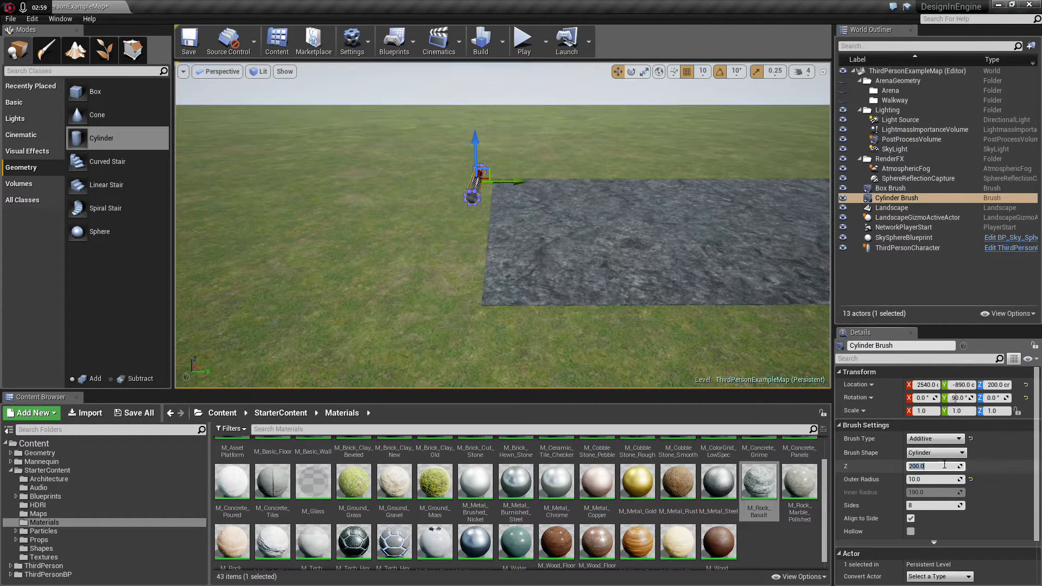
pyautogui.write('400.0')
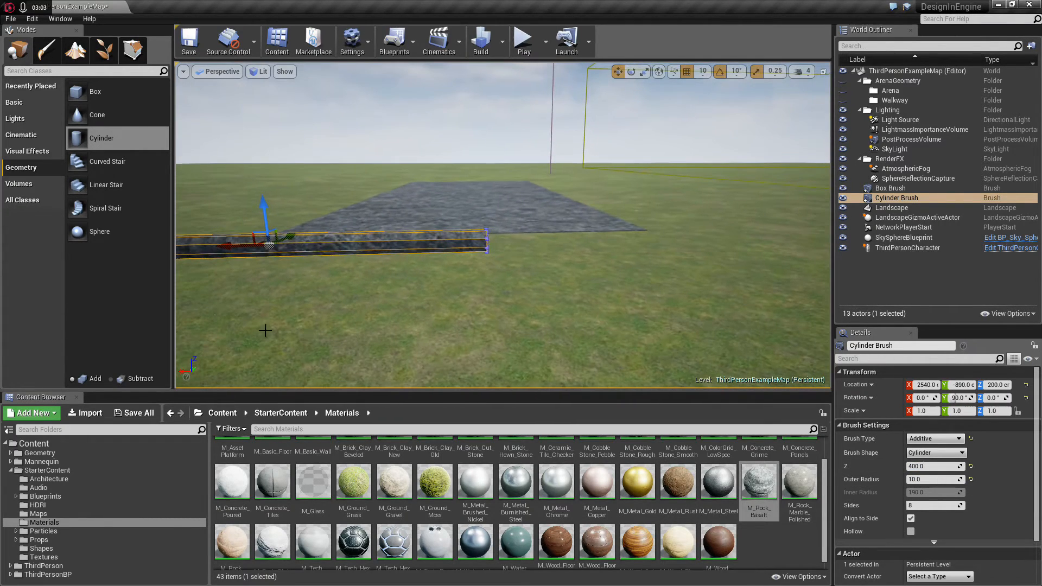
pyautogui.moveTo(266, 213); pyautogui.dragTo(422, 238)
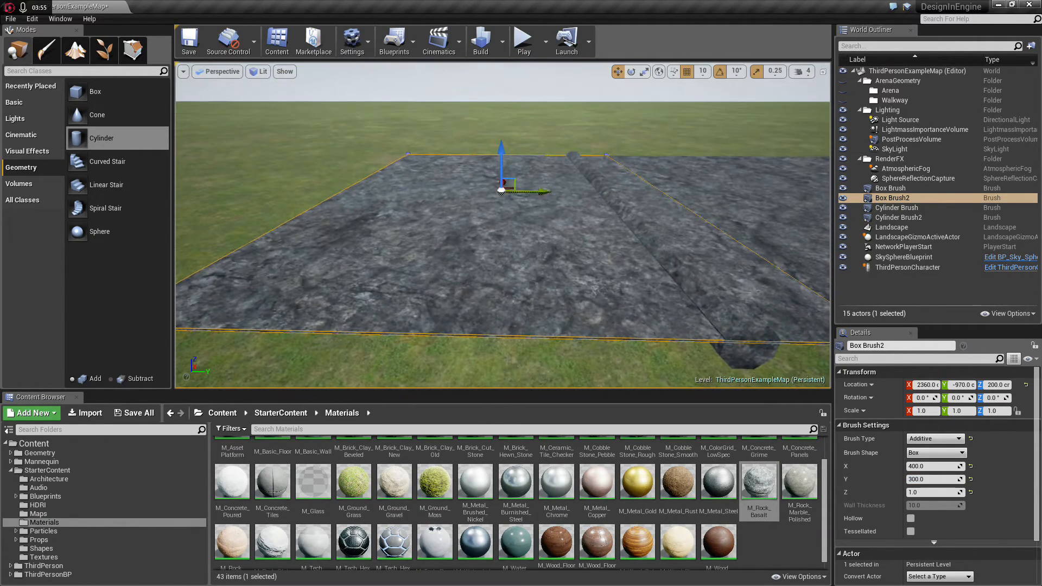
# - Duplicate the box brush and place the 400 by 800 copy beside the first slab
pyautogui.moveTo(532, 191); pyautogui.dragTo(439, 182)
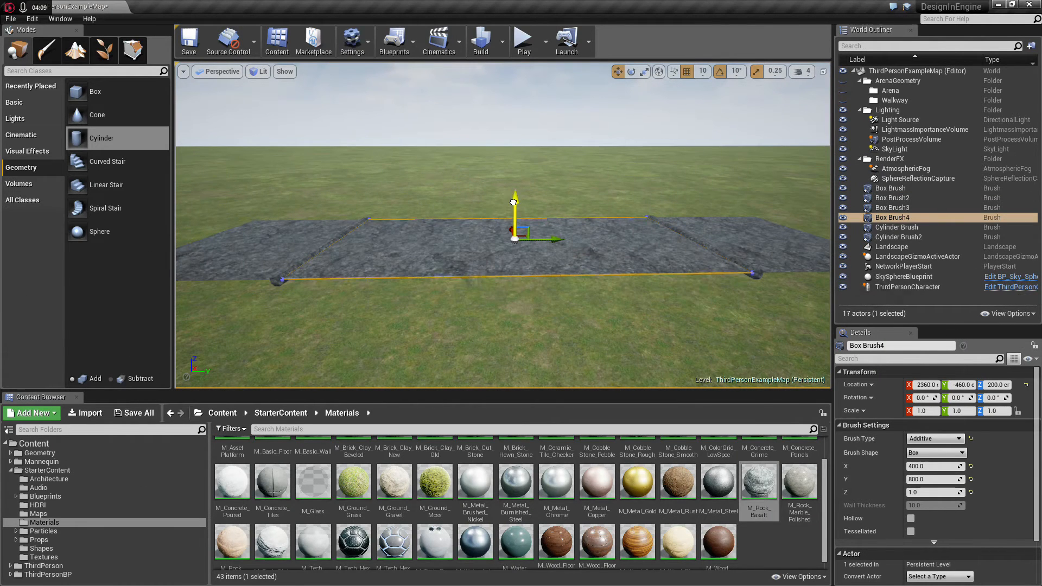
# - Raise the subtractive 400 by 1000 by 50 Box Brush4 level with the road slabs
pyautogui.moveTo(514, 206); pyautogui.dragTo(514, 223)
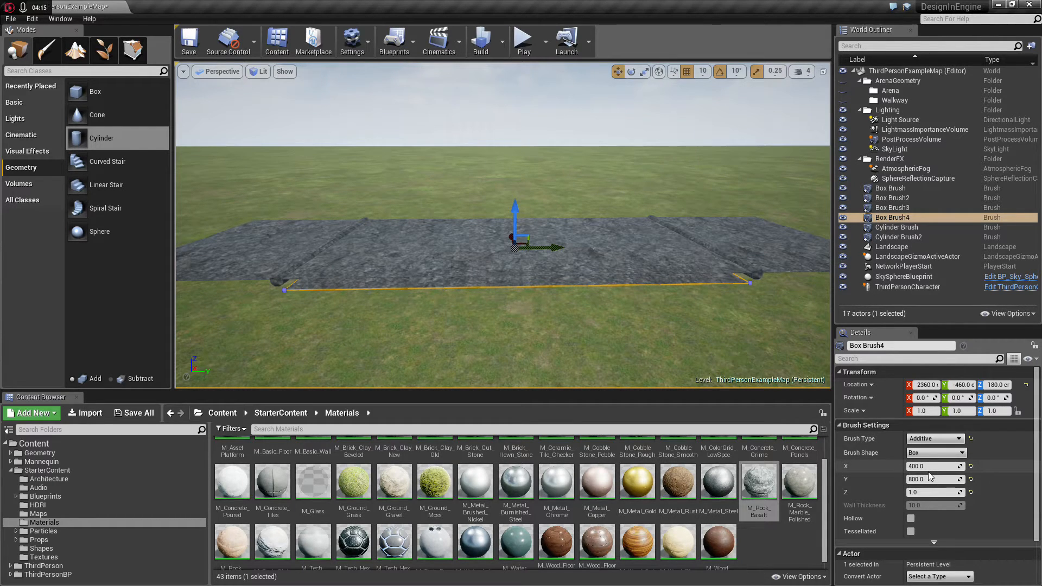
pyautogui.moveTo(933, 478)
pyautogui.write('1000')
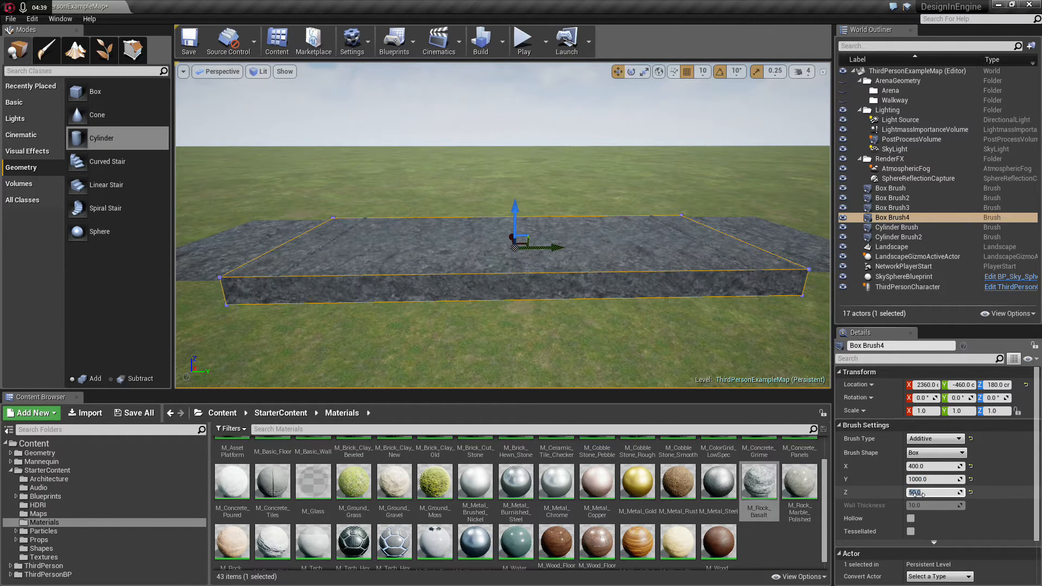
pyautogui.click(933, 437)
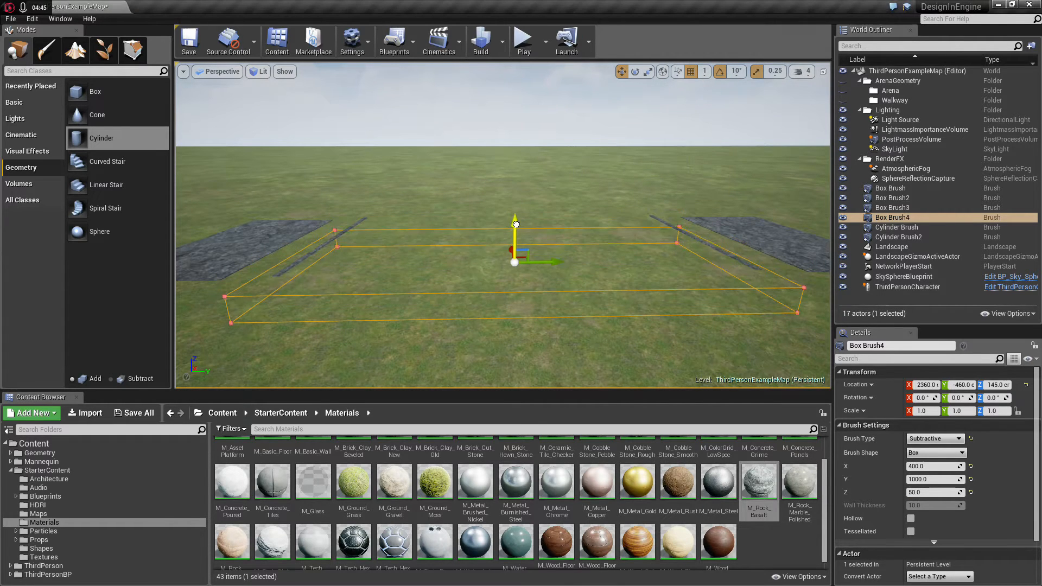
pyautogui.moveTo(514, 223); pyautogui.dragTo(518, 216)
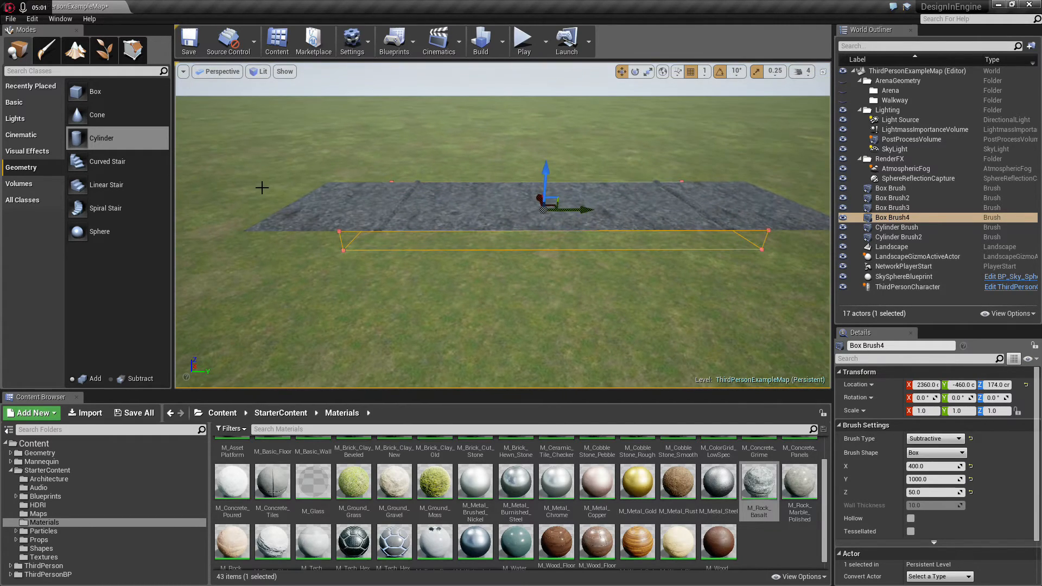
pyautogui.click(894, 197)
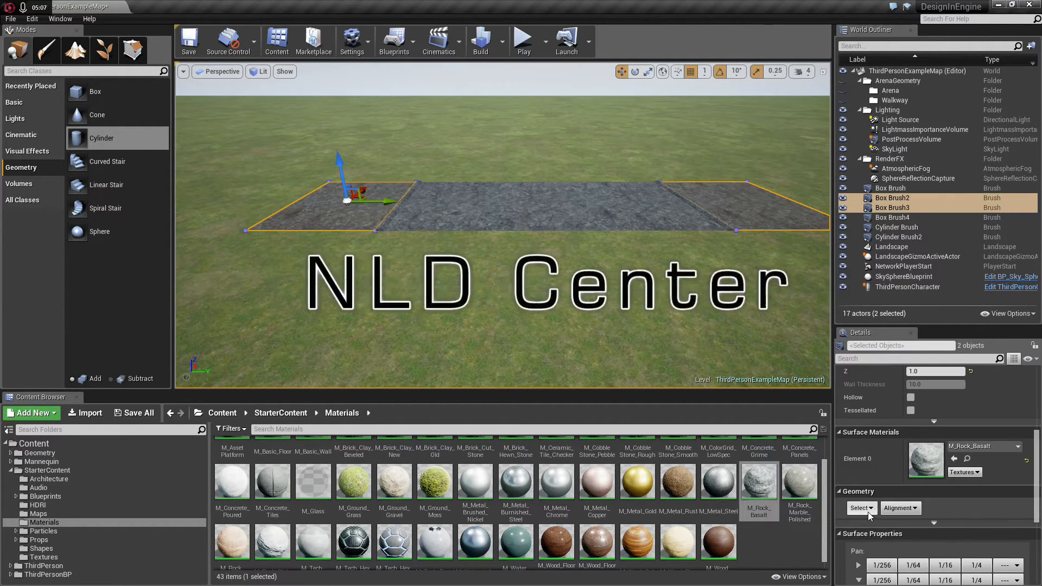
pyautogui.moveTo(272, 479)
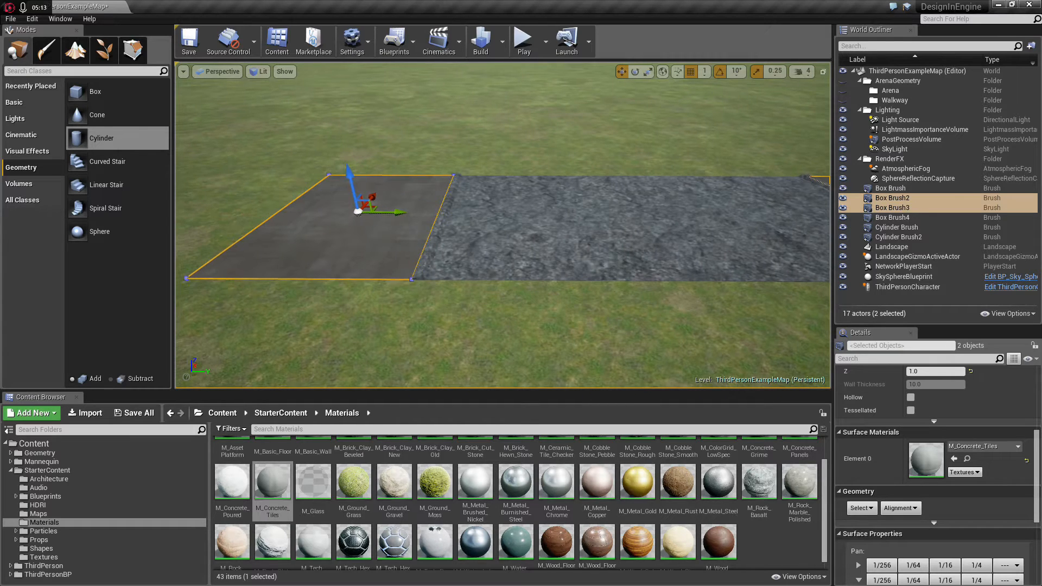
# - Assign M_Concrete_Tiles to the end slabs Box Brush2 and Box Brush3
pyautogui.click(898, 227)
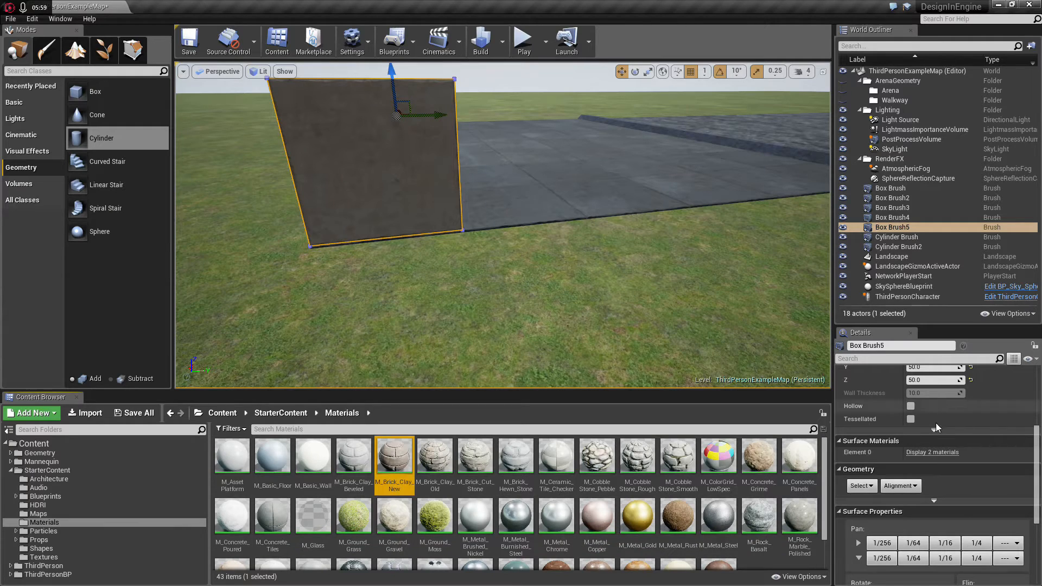
# - Add an upright 400 by 50 by 50 box brush at the road edge with the clay brick texture
pyautogui.click(931, 451)
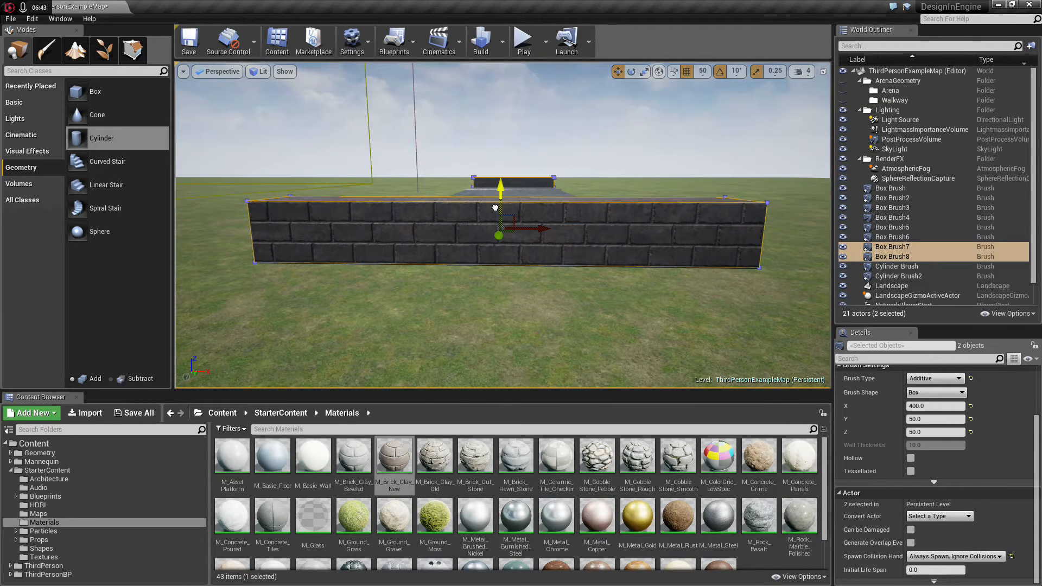
# - Move the duplicated brick curbs Box Brush7 and Box Brush8 to the road ends
pyautogui.moveTo(499, 200); pyautogui.dragTo(499, 285)
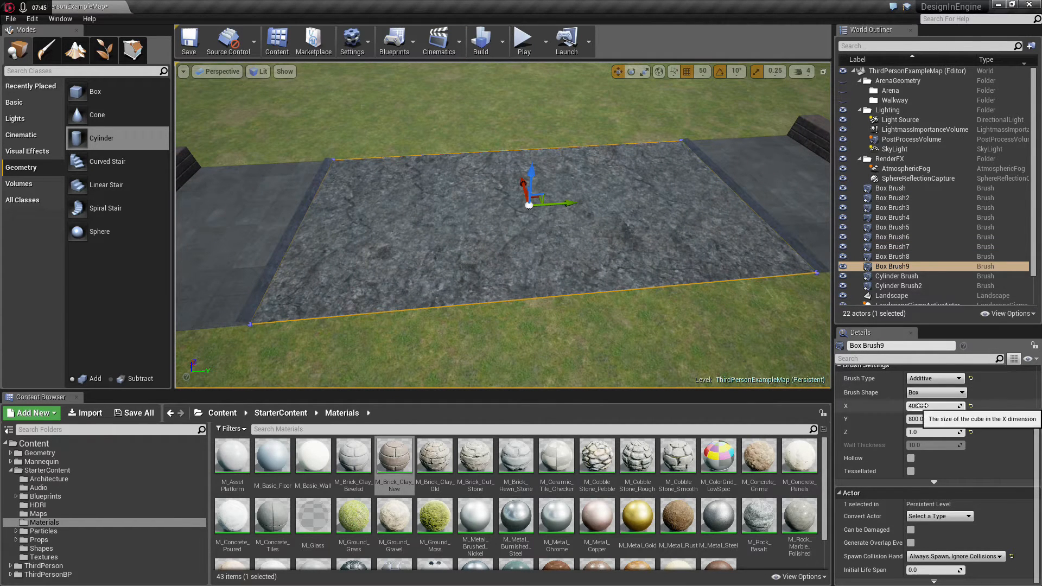
# - Size the lane-dash slab and set the grid snap to 50
pyautogui.click(934, 419)
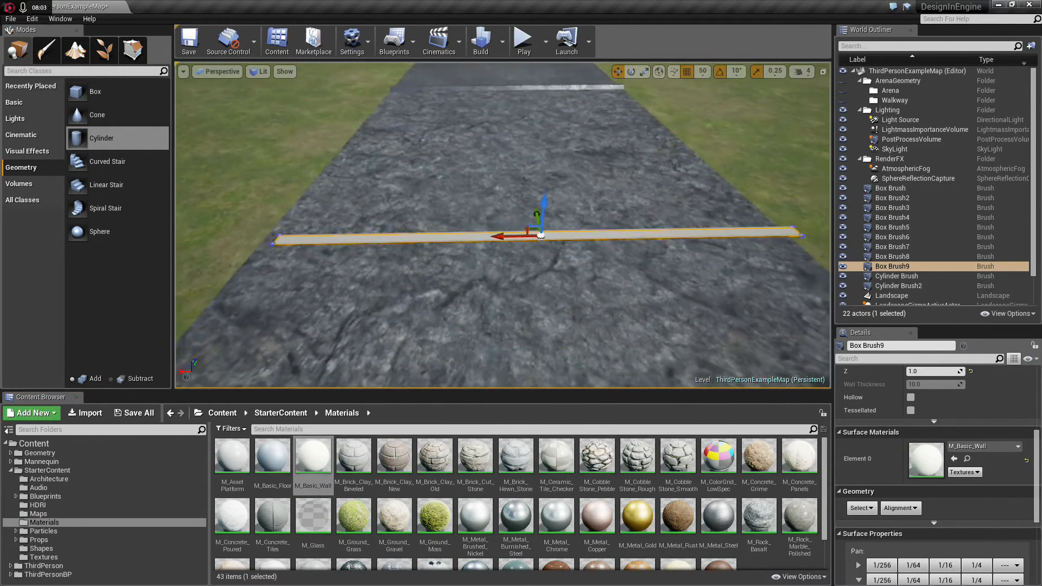
pyautogui.click(702, 72)
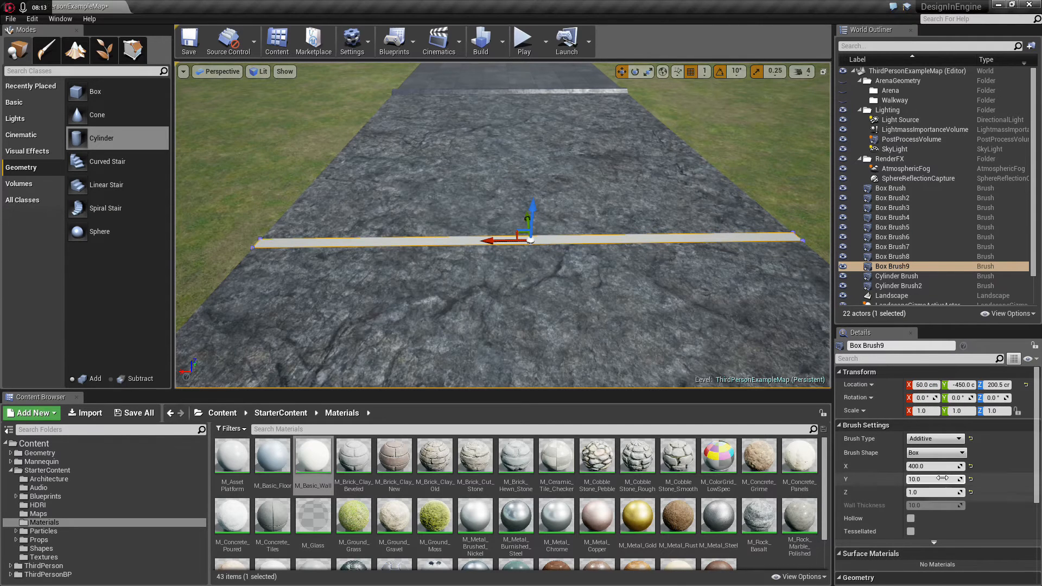
pyautogui.write('50.0')
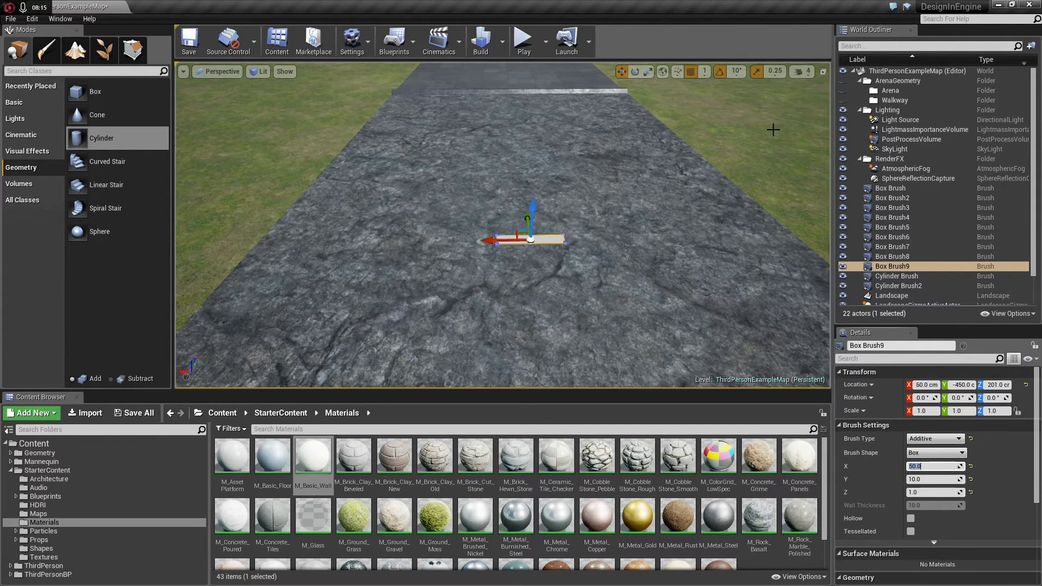
pyautogui.click(691, 72)
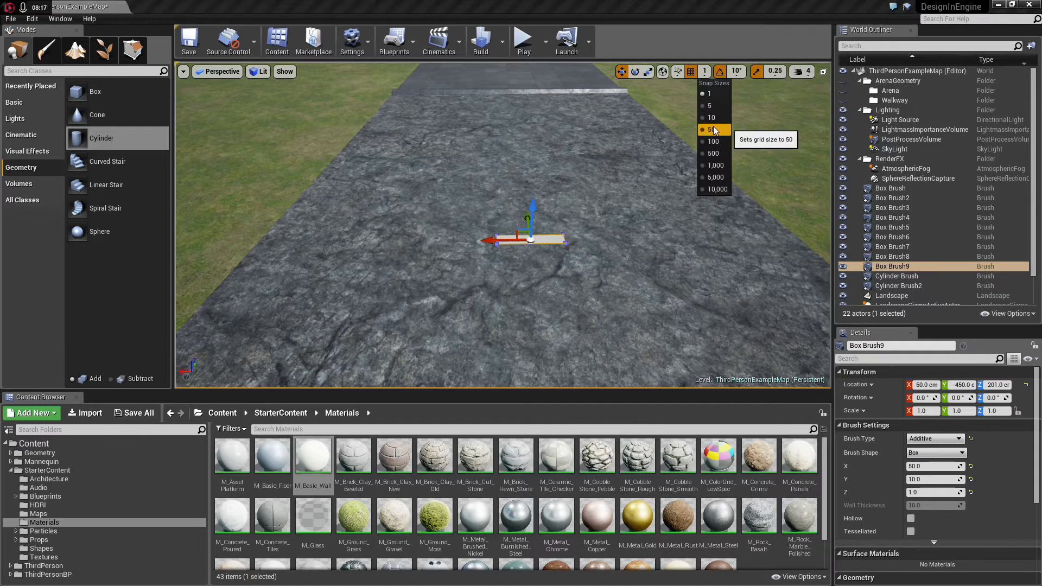
pyautogui.click(712, 129)
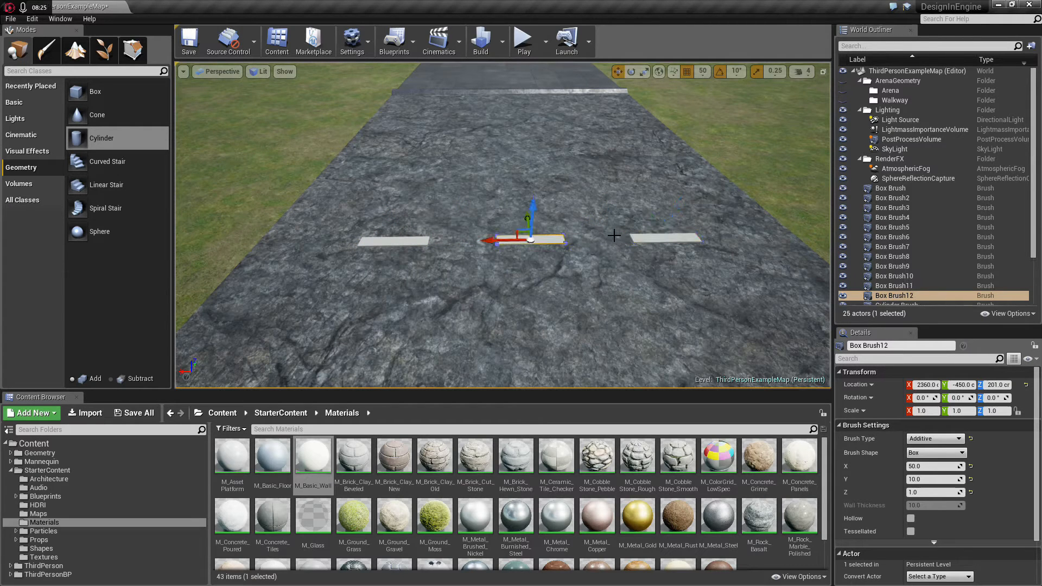
# - Slide the lane dashes along the road centre and line a short dash up with the road edge using finer snapping
pyautogui.moveTo(525, 238); pyautogui.dragTo(249, 238)
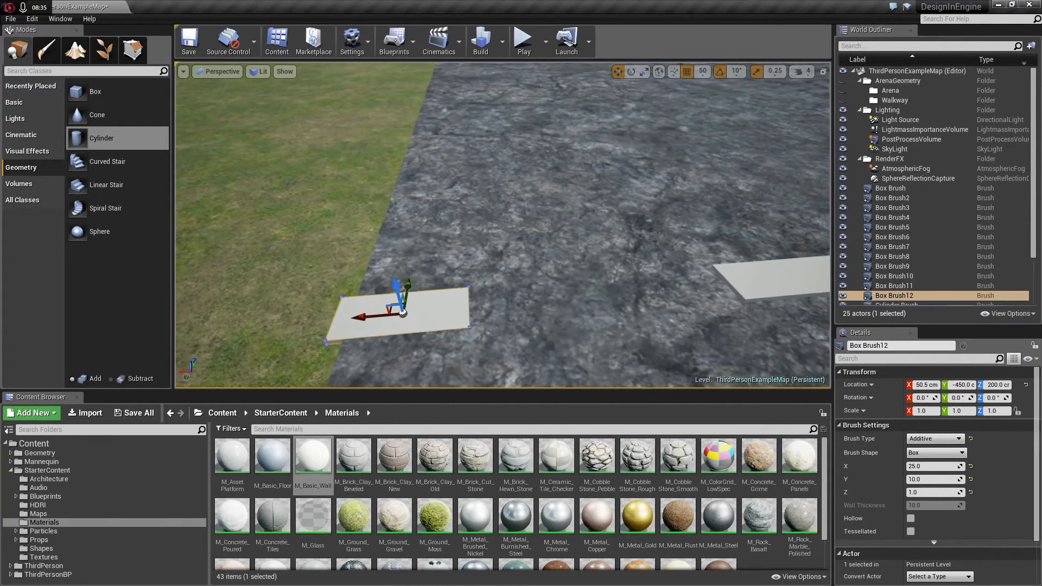
pyautogui.click(702, 72)
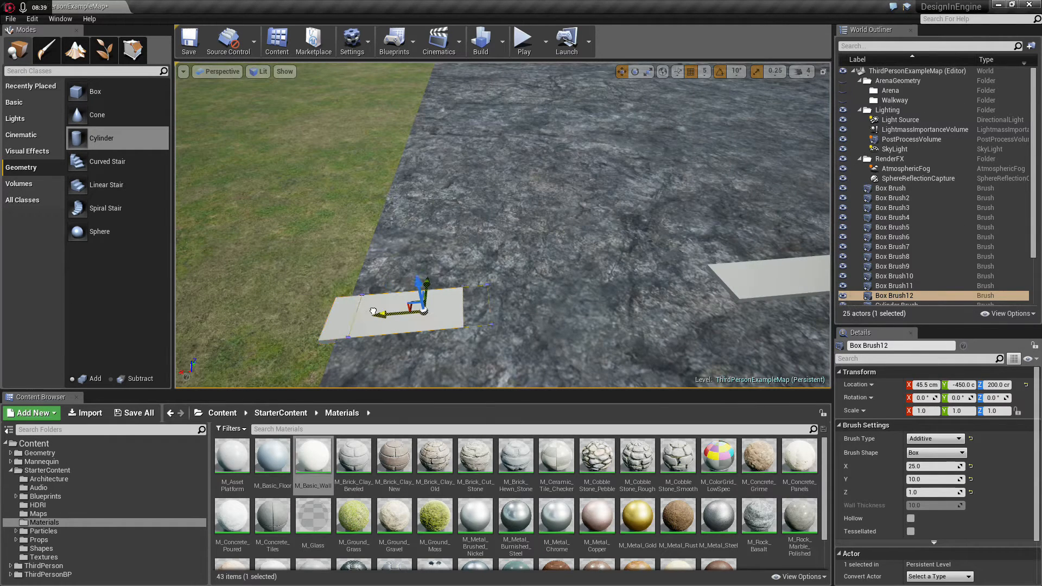
pyautogui.moveTo(374, 312); pyautogui.dragTo(404, 306)
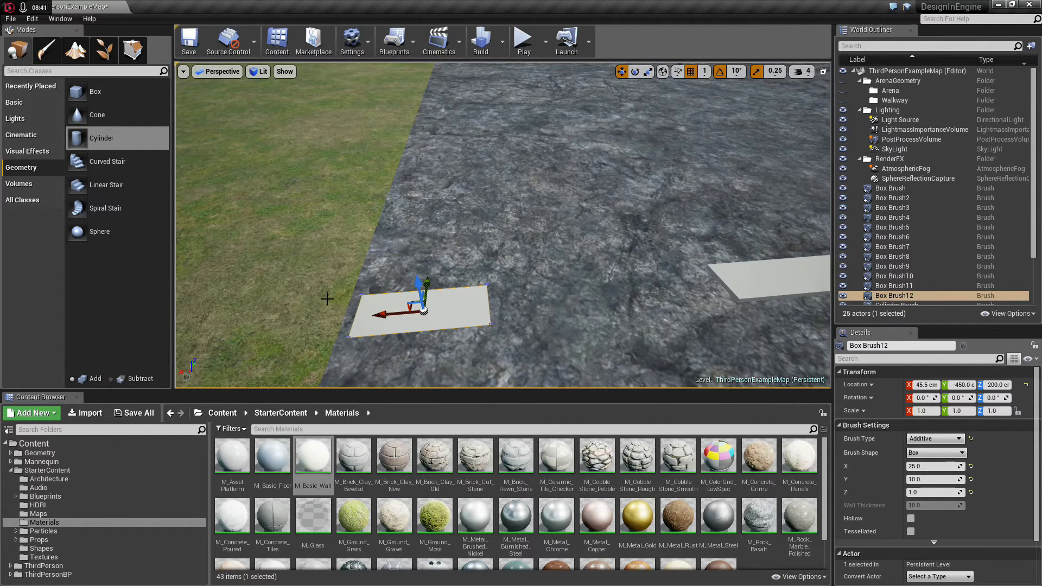
pyautogui.moveTo(398, 314); pyautogui.dragTo(405, 312)
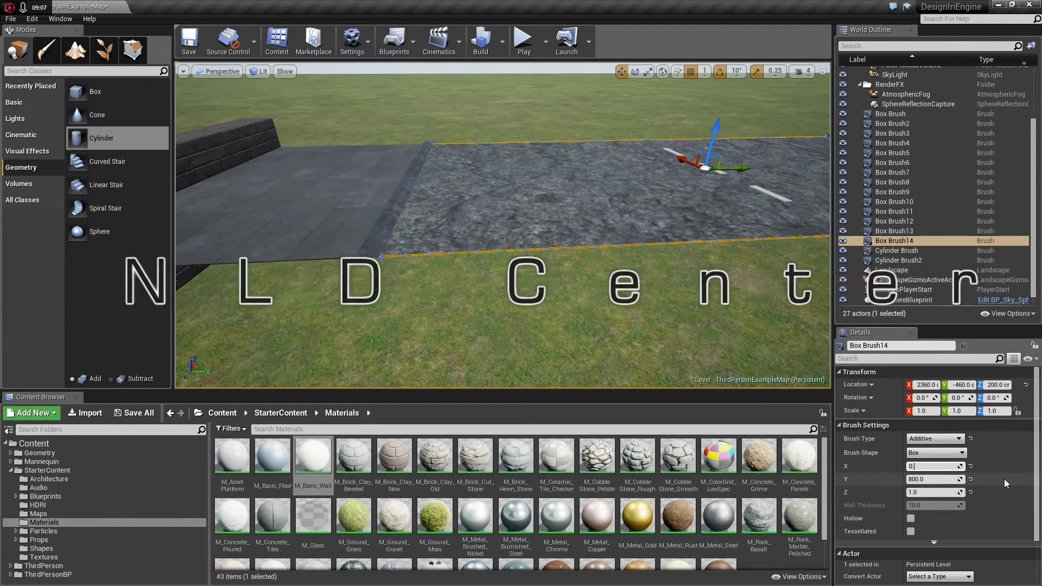
# - Shrink Box Brush14 to a 0.5-unit cube and move it to the road piece corner
pyautogui.write('0.5')
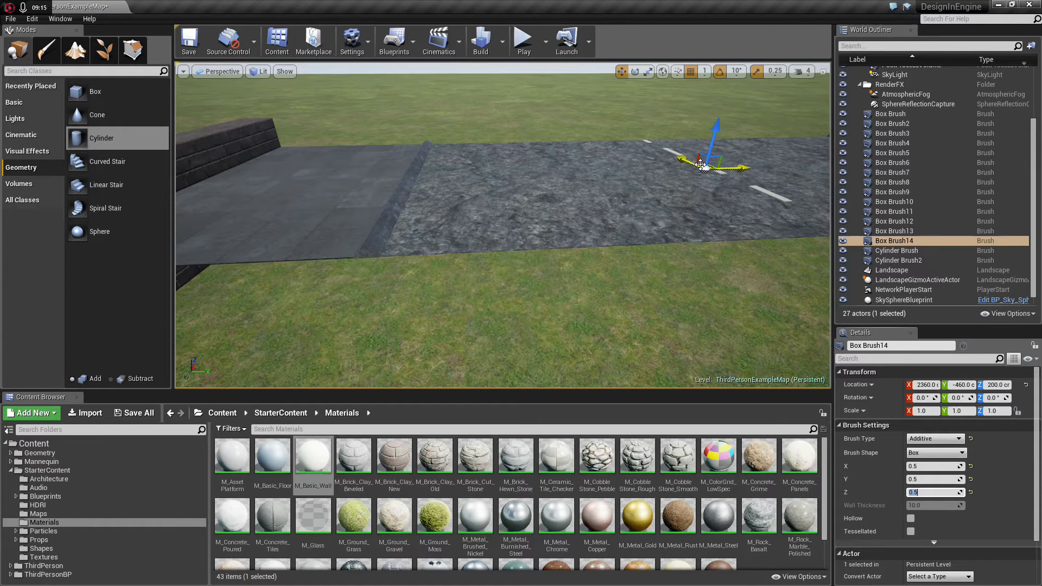
pyautogui.moveTo(701, 165); pyautogui.dragTo(351, 259)
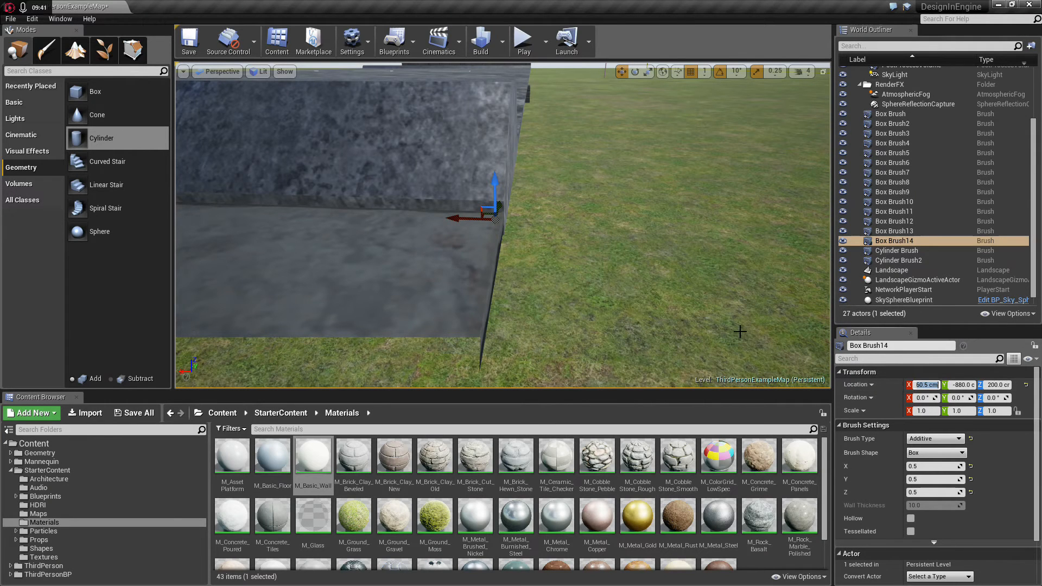
pyautogui.moveTo(714, 314)
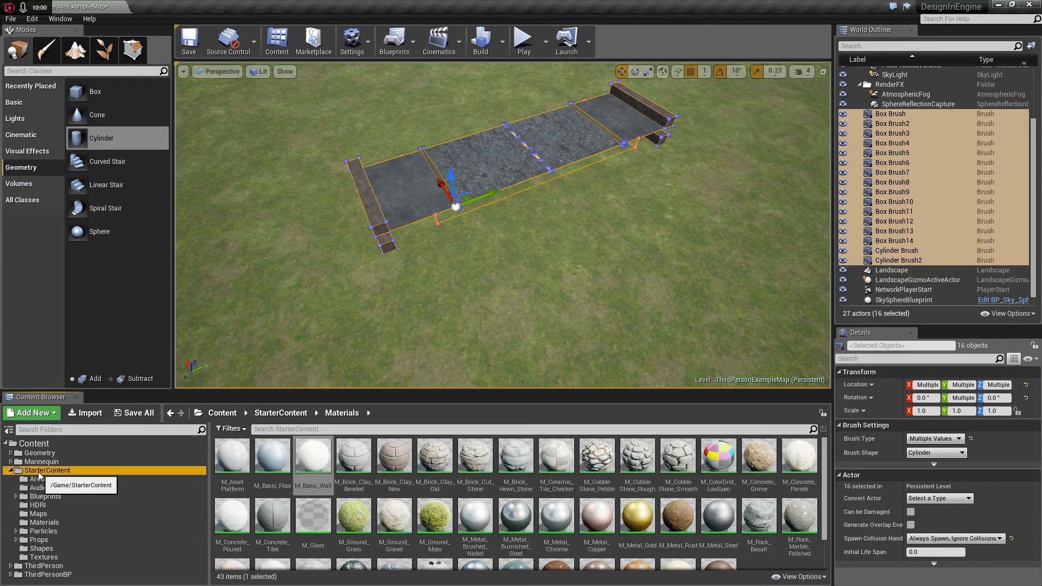
# - Choose the Road folder under Content and begin creating a static mesh from the road brushes
pyautogui.click(31, 412)
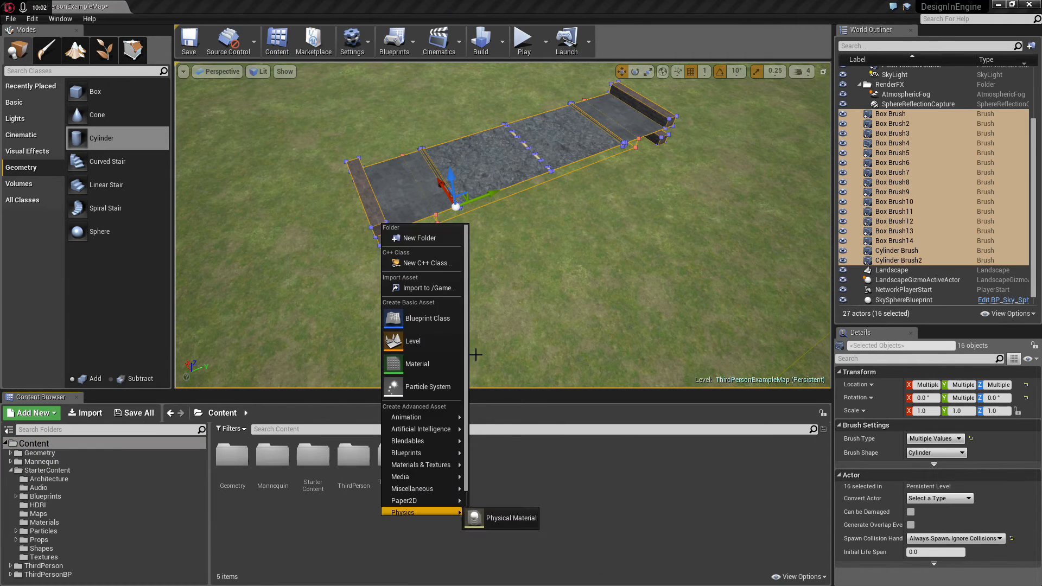
pyautogui.click(419, 238)
pyautogui.write('Road')
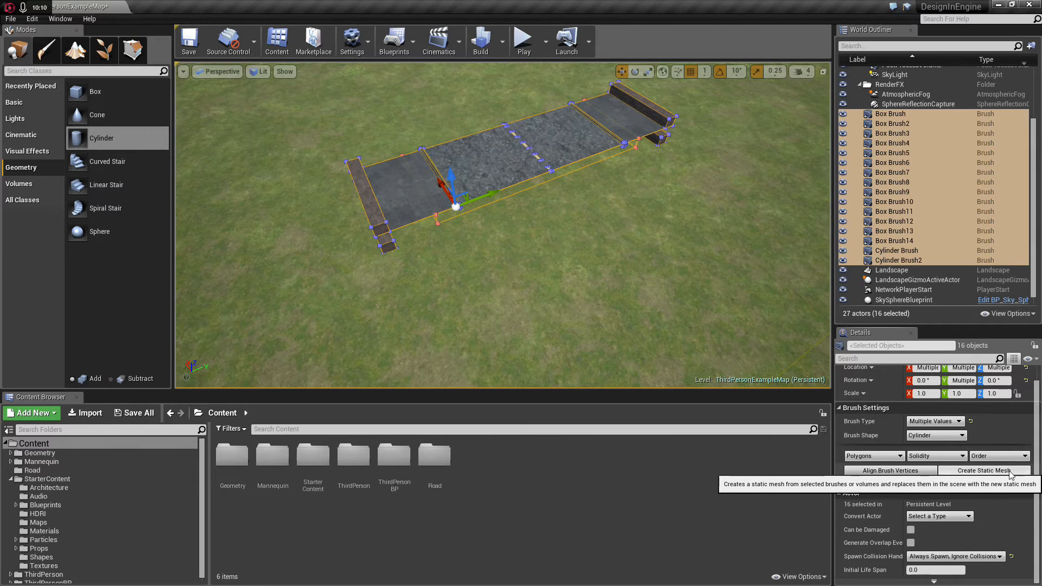
pyautogui.click(984, 470)
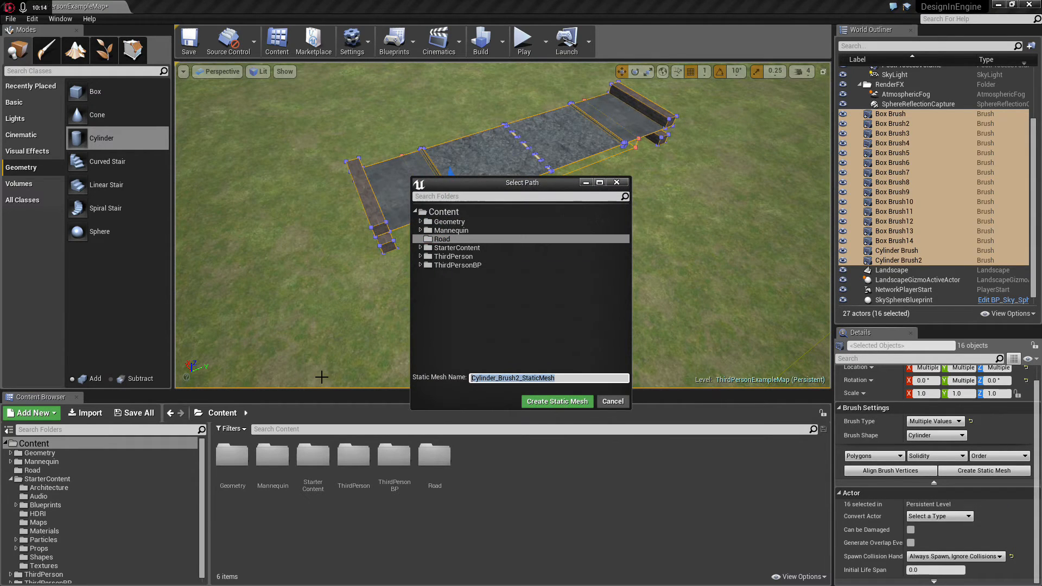
# - Name the new asset Road-400_Mesh and confirm its creation in the Road folder
pyautogui.write('Road-')
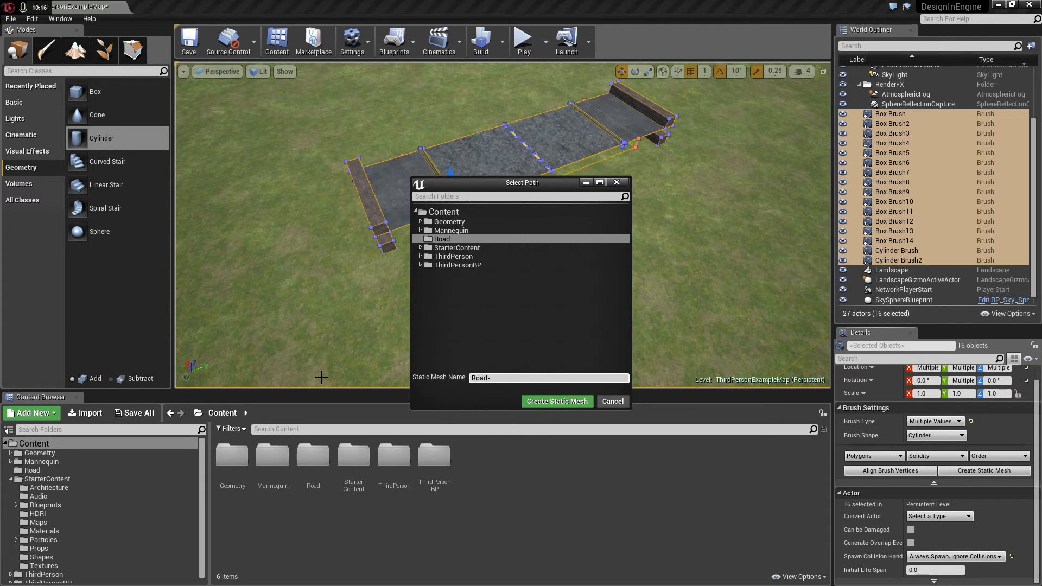
pyautogui.write('400')
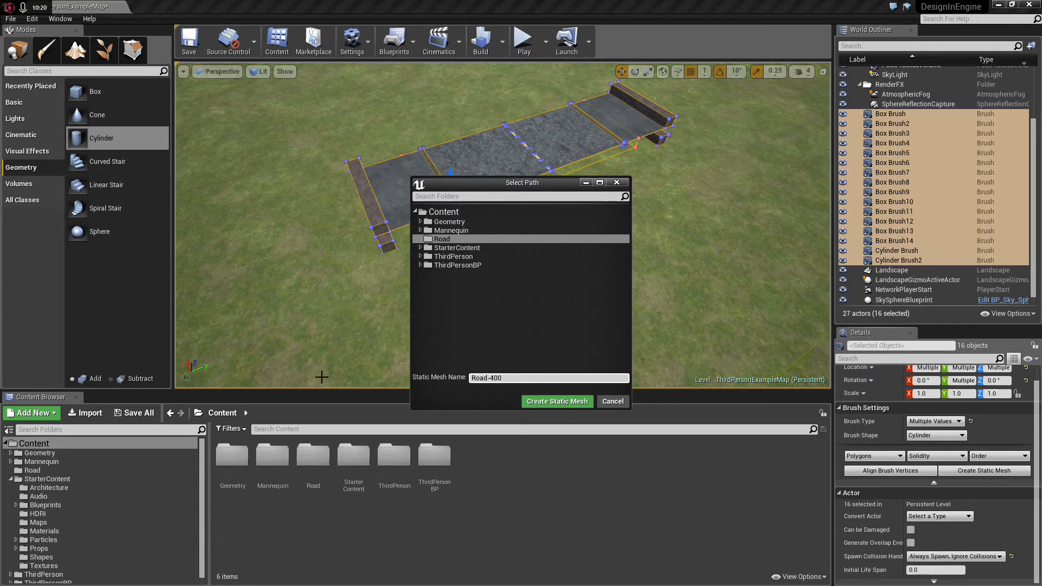
pyautogui.write('_Mesh')
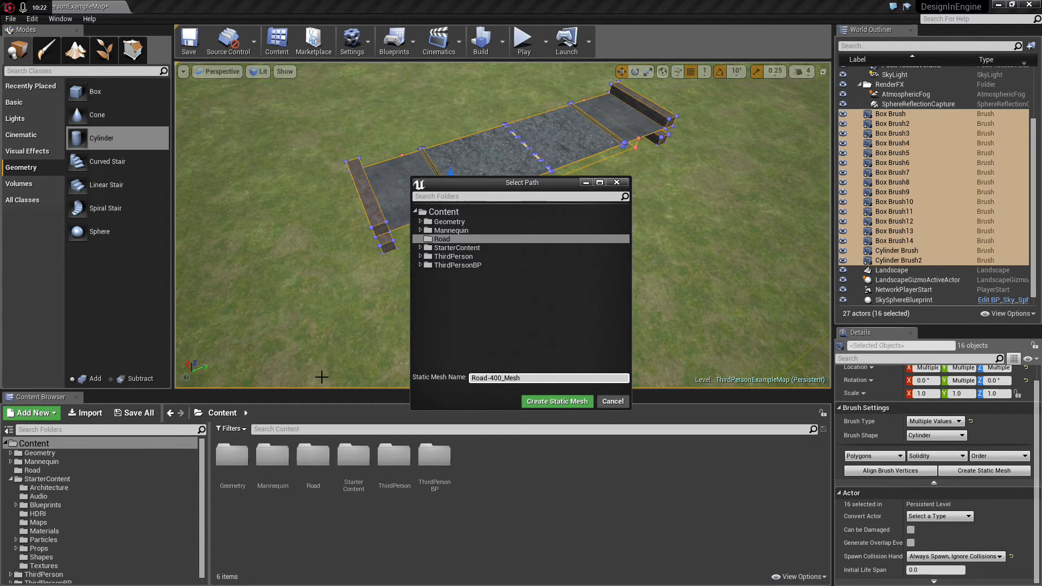
pyautogui.click(557, 402)
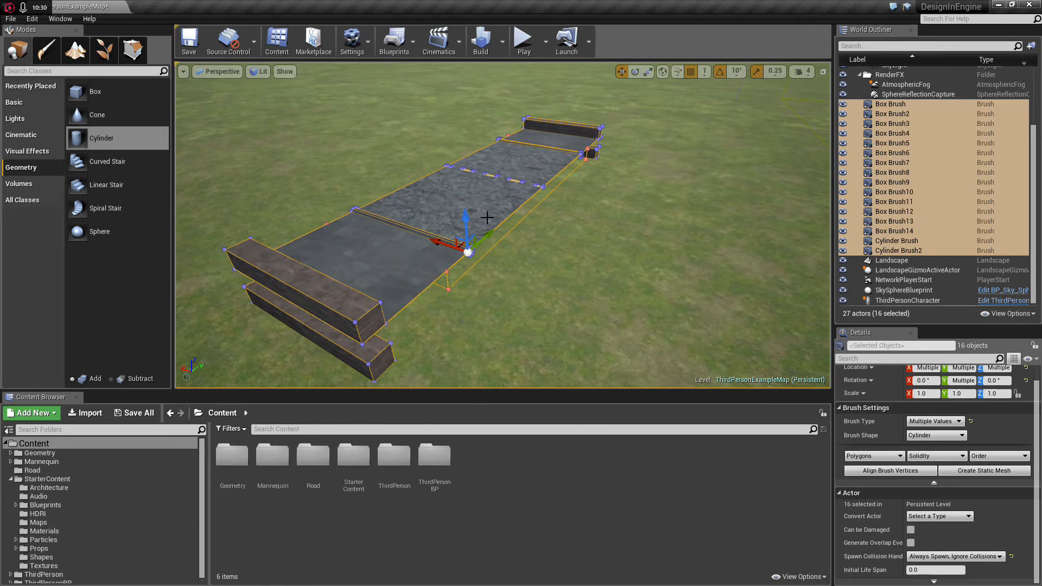
pyautogui.moveTo(892, 163)
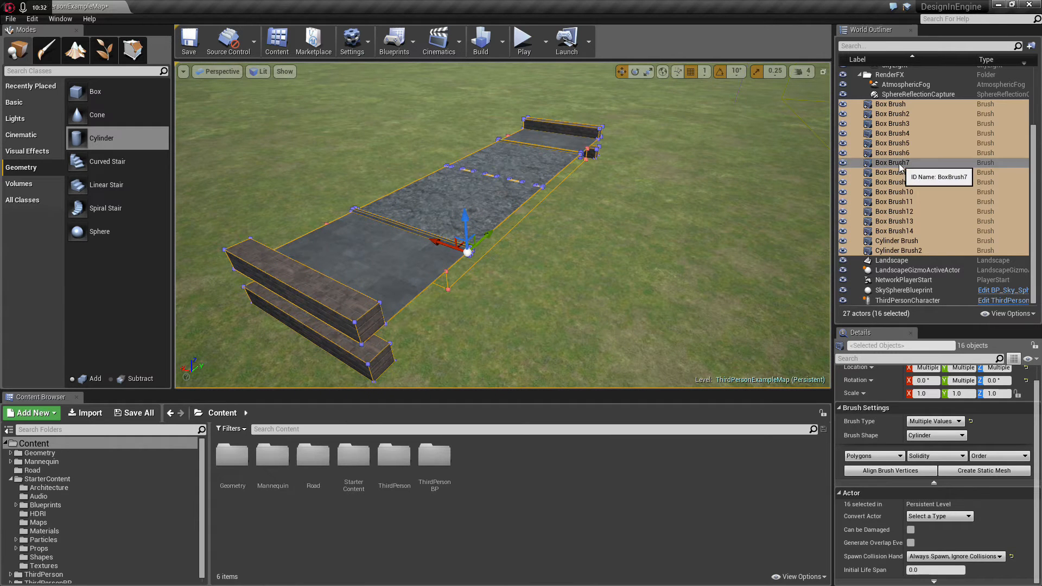
pyautogui.click(892, 163)
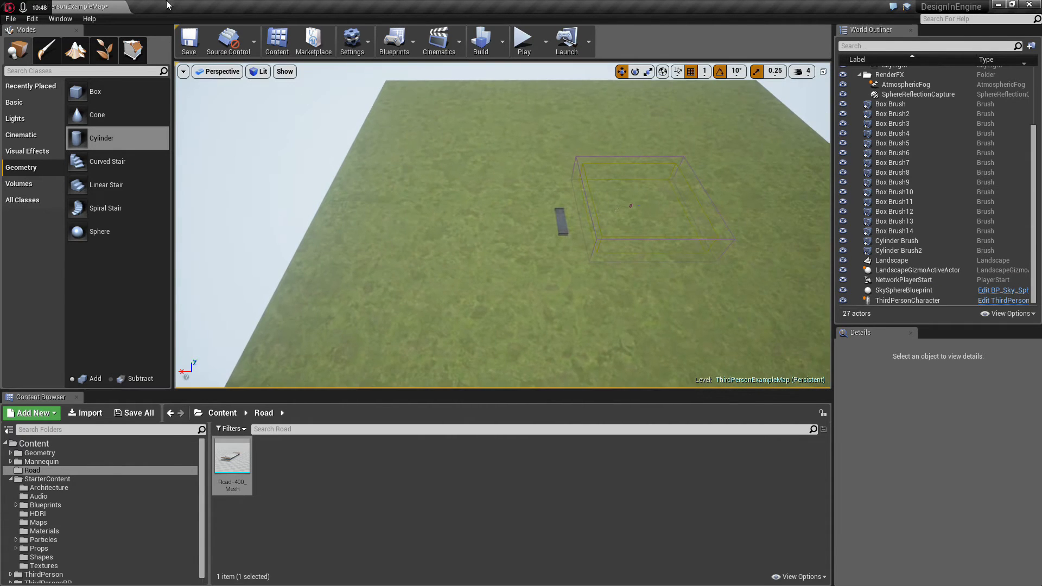
# - Enter landscape spline editing, view the full loop and set the control points' Z height to 10.0
pyautogui.click(75, 50)
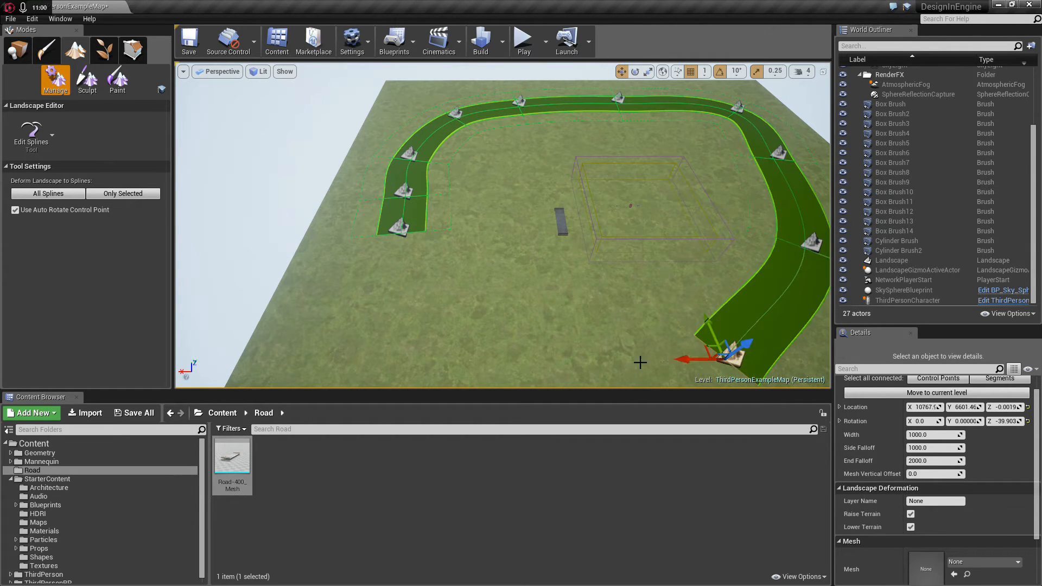
pyautogui.moveTo(717, 356); pyautogui.dragTo(413, 292)
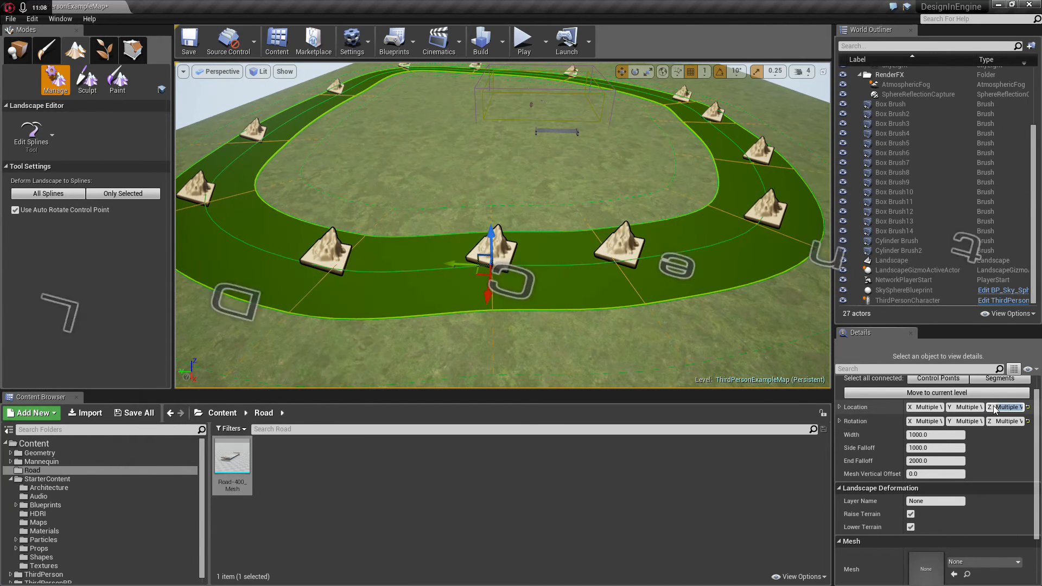
pyautogui.write('10.0')
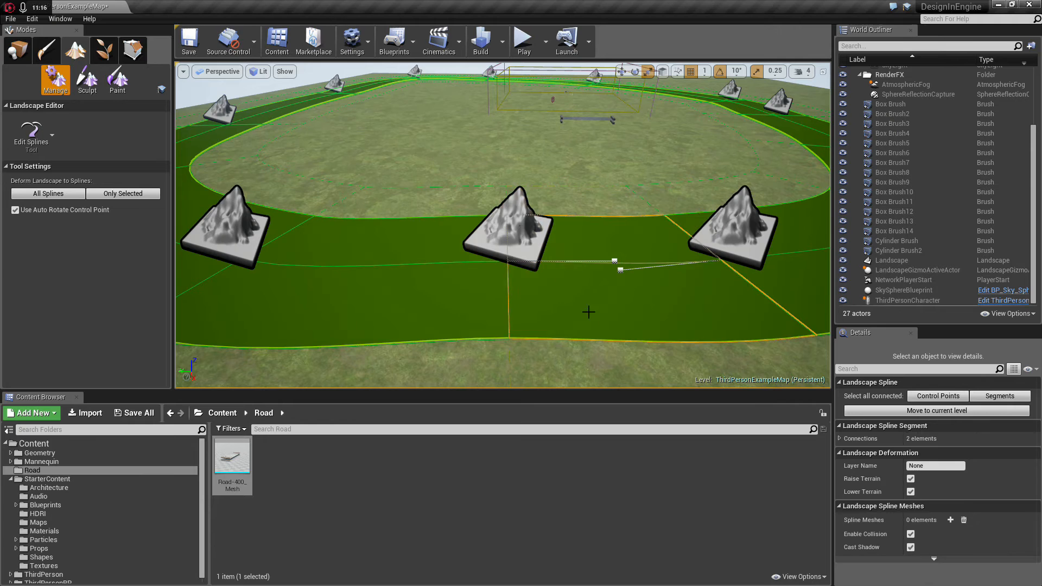
# - Select a spline point and assign Road-400_Mesh as the segment's spline mesh
pyautogui.click(495, 249)
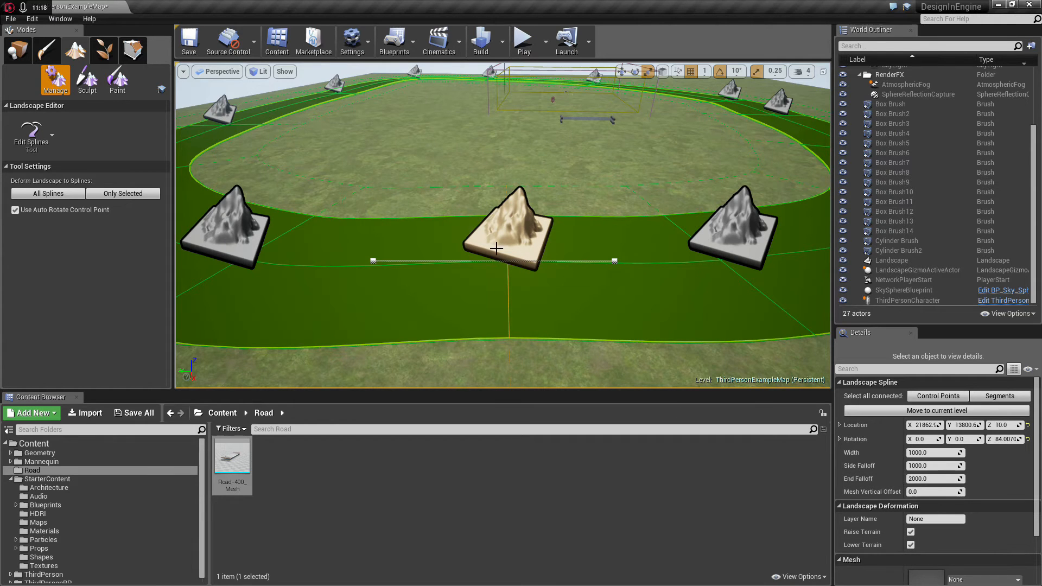
pyautogui.scroll(-3)
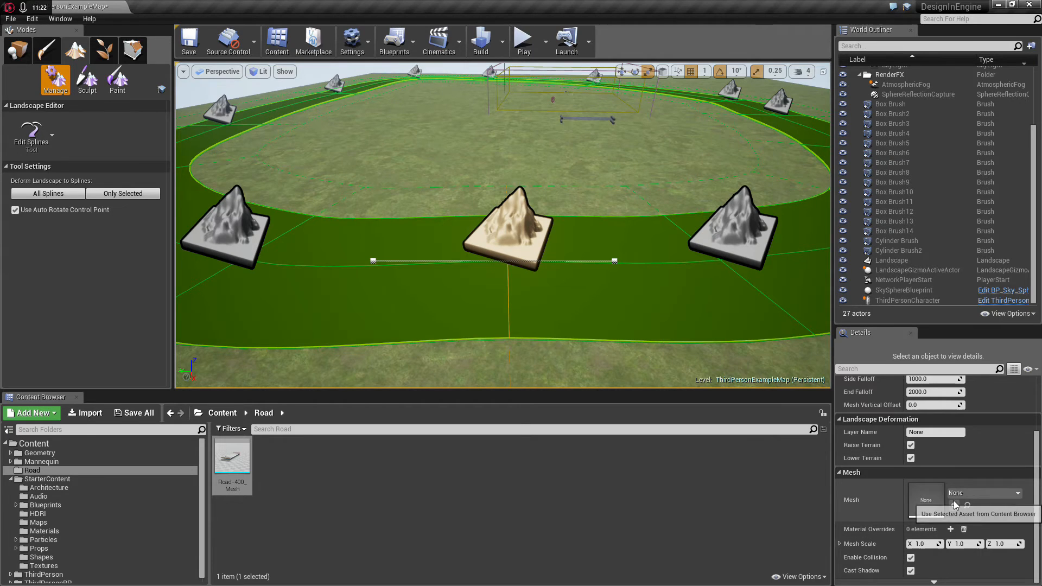
pyautogui.moveTo(790, 510)
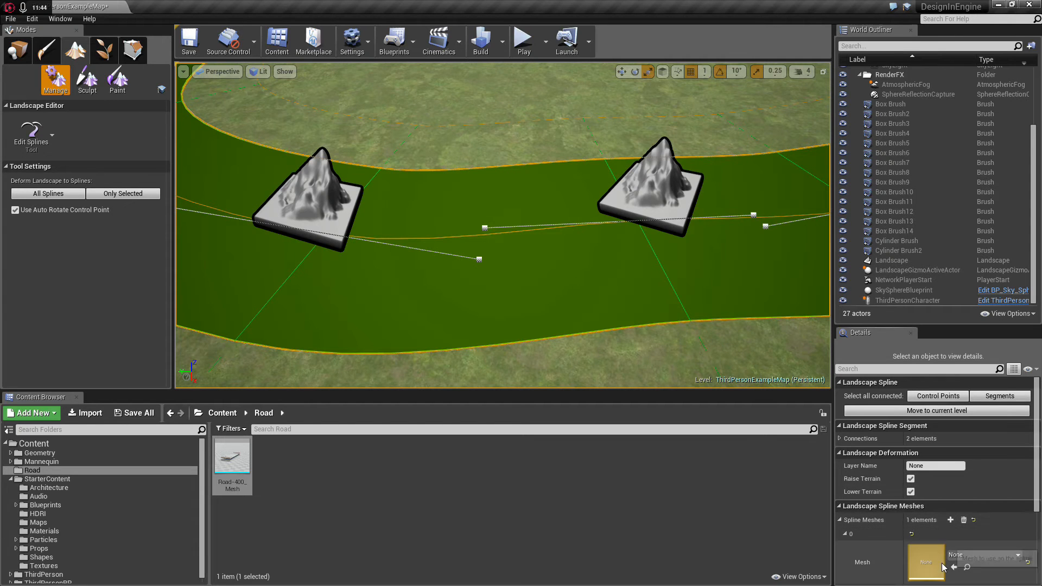
pyautogui.click(924, 562)
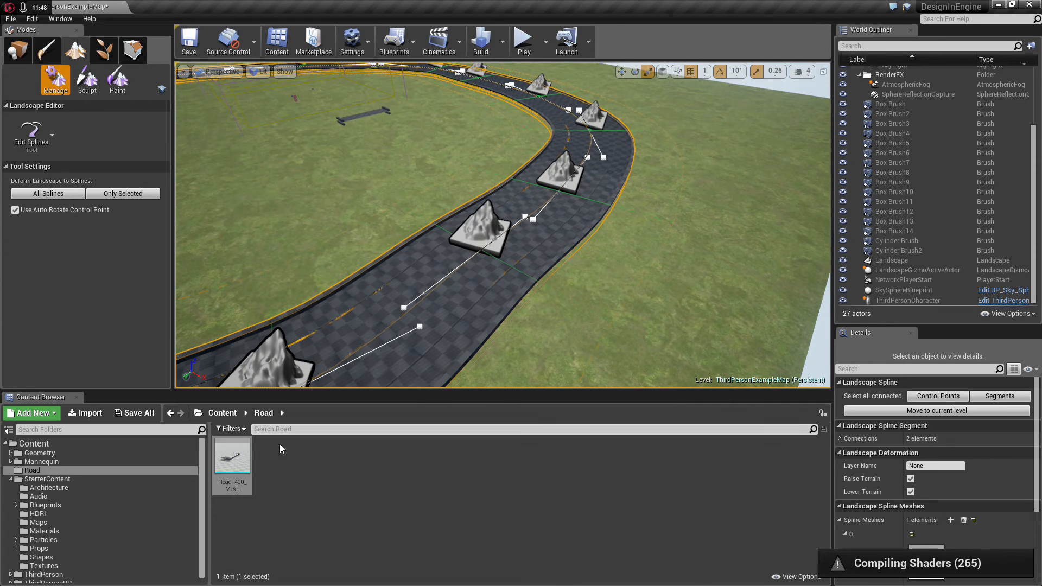
pyautogui.doubleClick(231, 454)
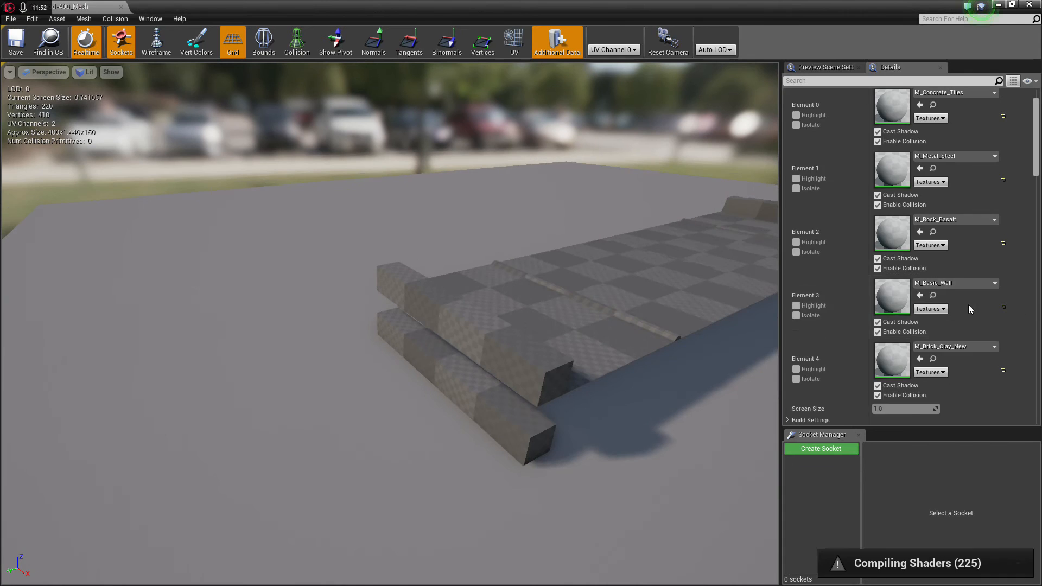
# - Pick a new Collision Complexity value for Road-400_Mesh in the Static Mesh Editor
pyautogui.click(923, 182)
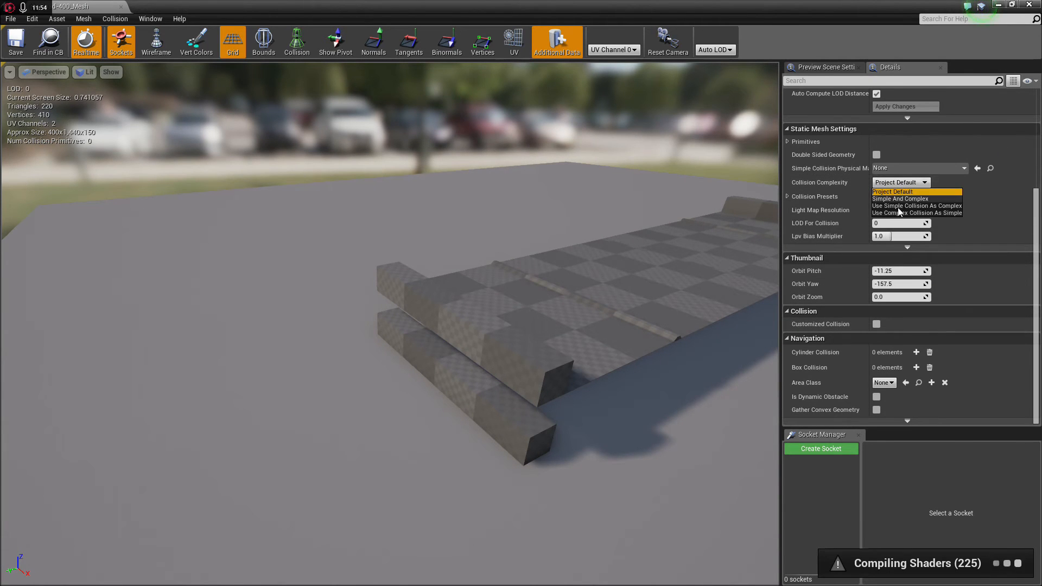
pyautogui.click(918, 214)
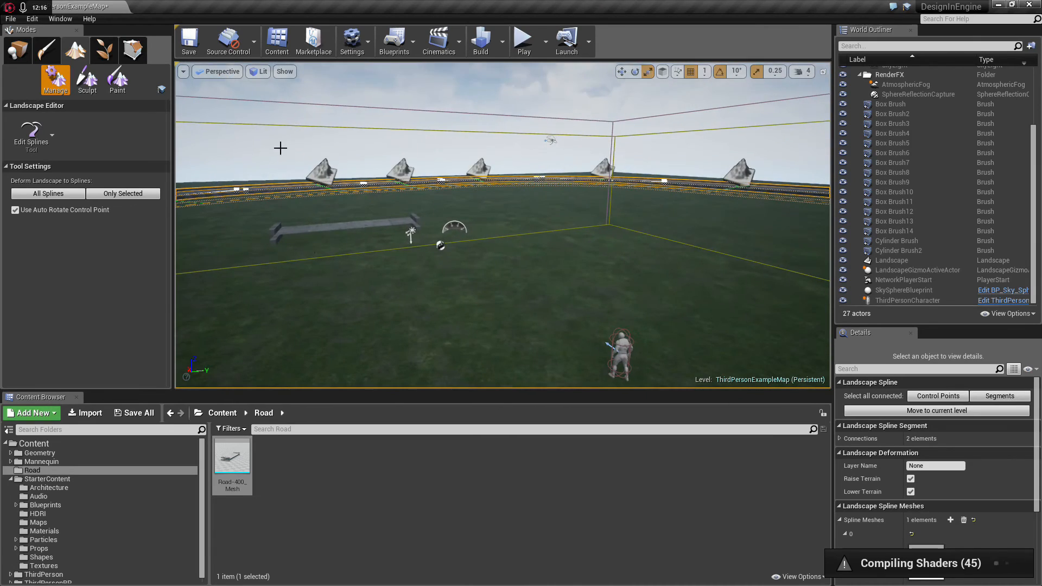
pyautogui.moveTo(523, 38)
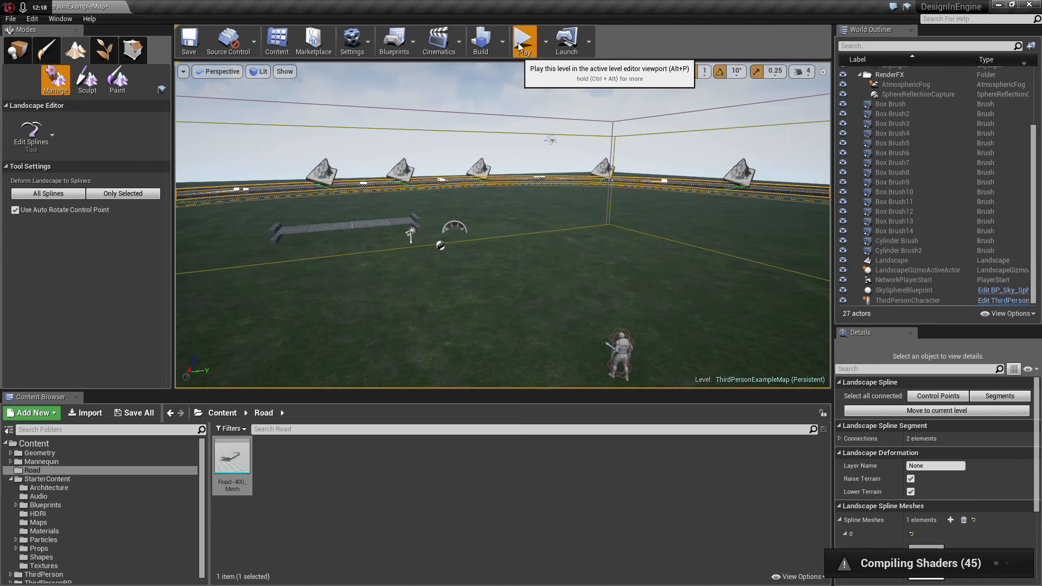
# - Play the level to test the character running on the landscape
pyautogui.click(524, 39)
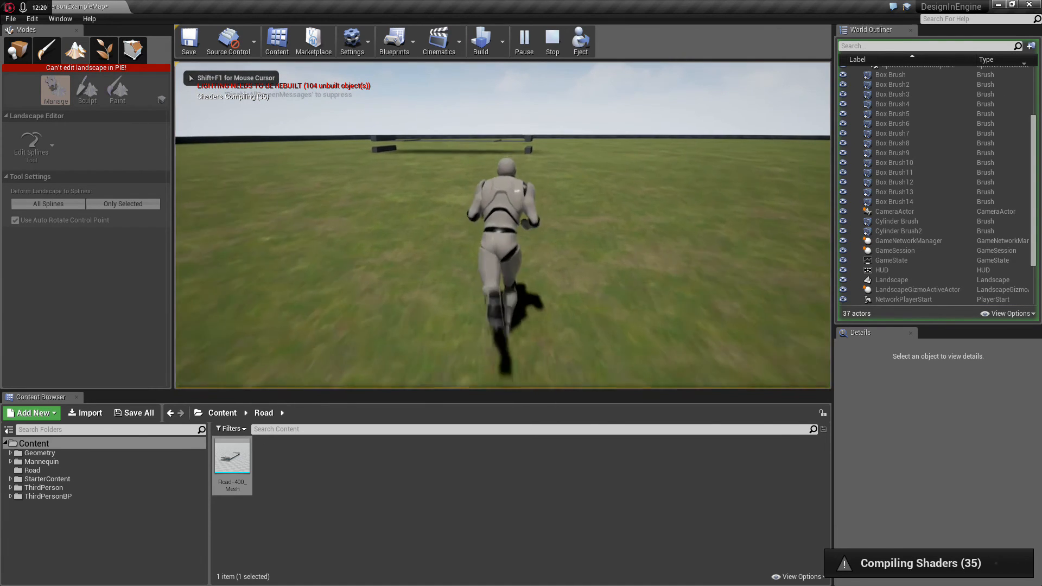